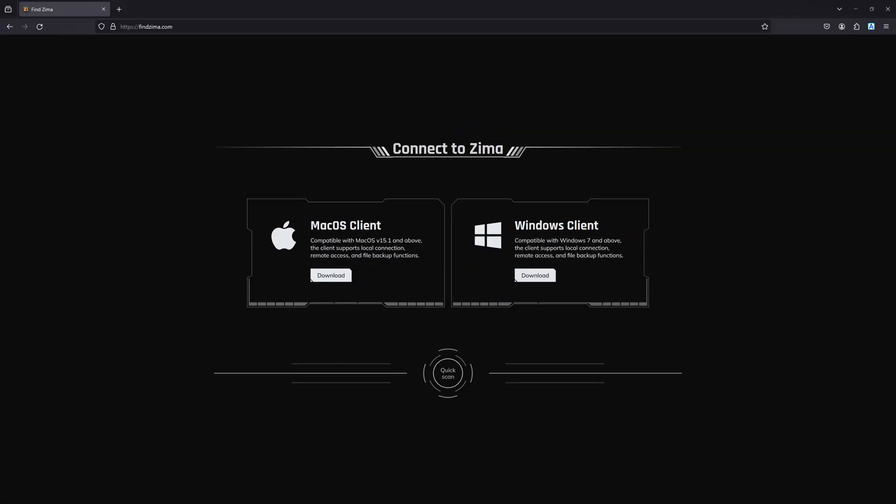
Step: Scan the local network for Zima devices, retrying after returning to the downloads page
left_click(447, 373)
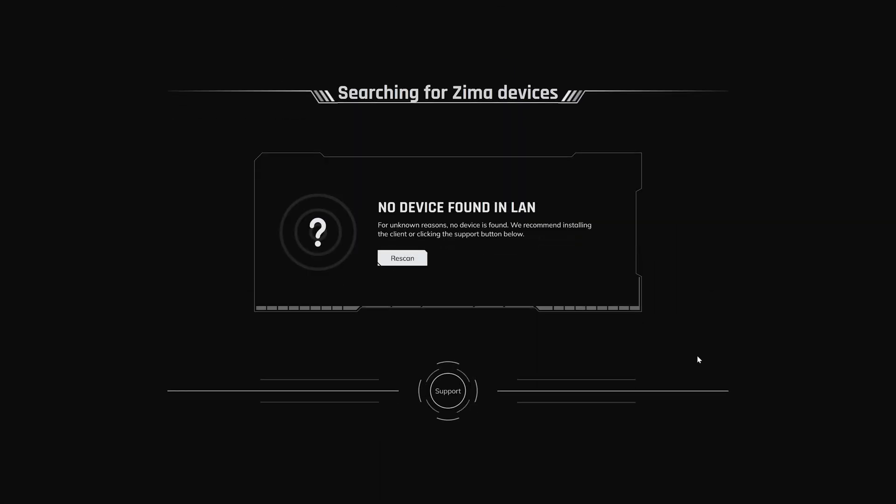
left_click(401, 258)
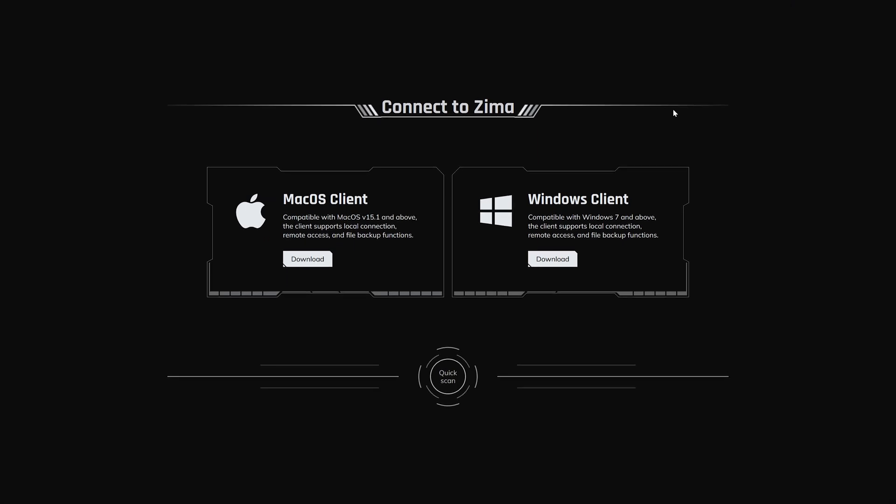
left_click(448, 376)
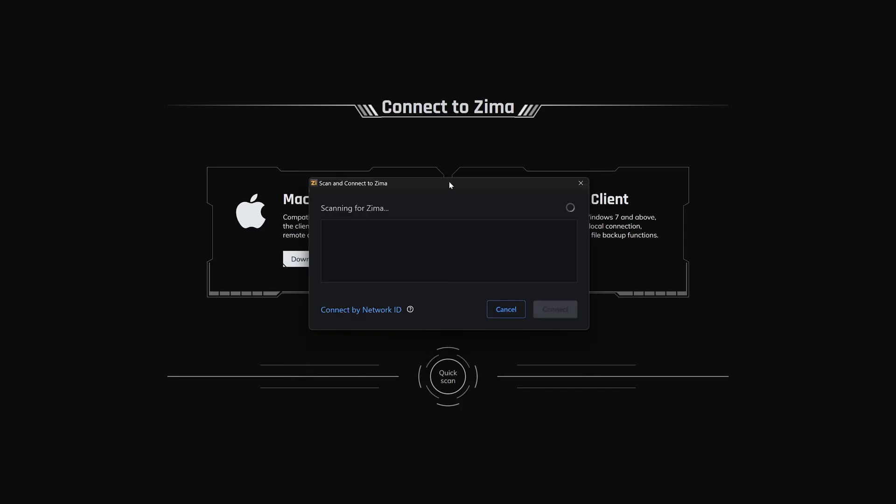
mouse_move(315, 195)
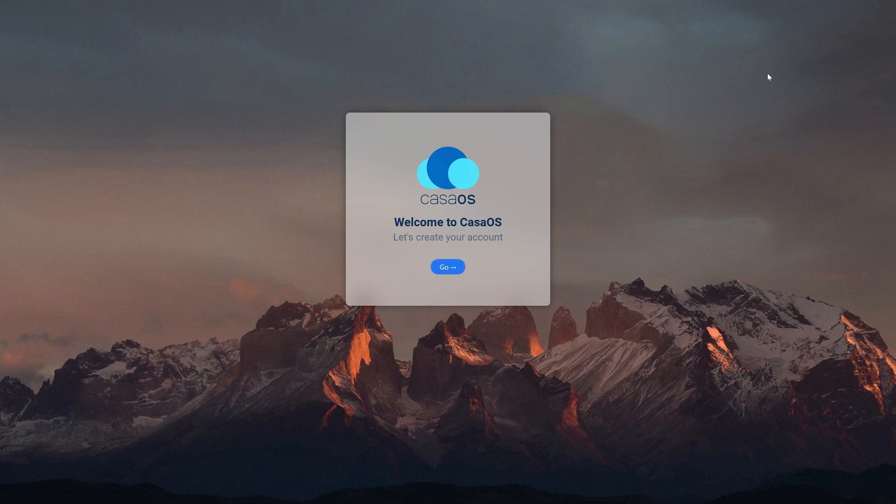
mouse_move(743, 73)
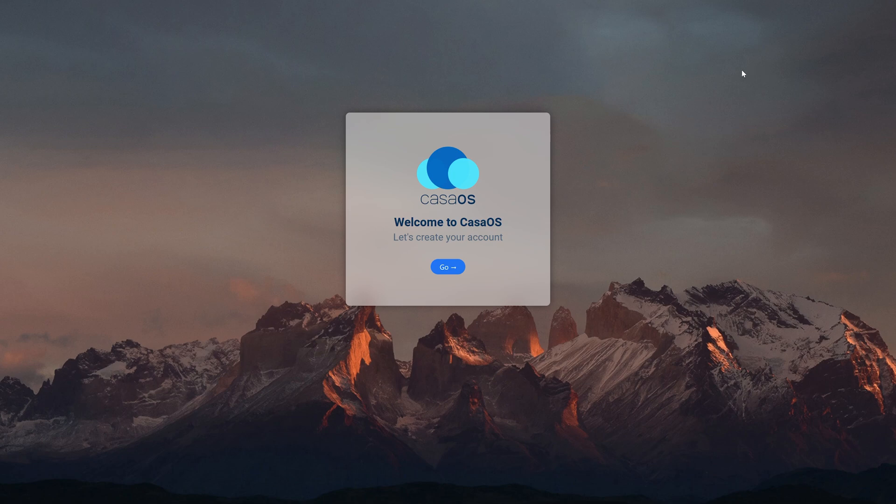
mouse_move(446, 254)
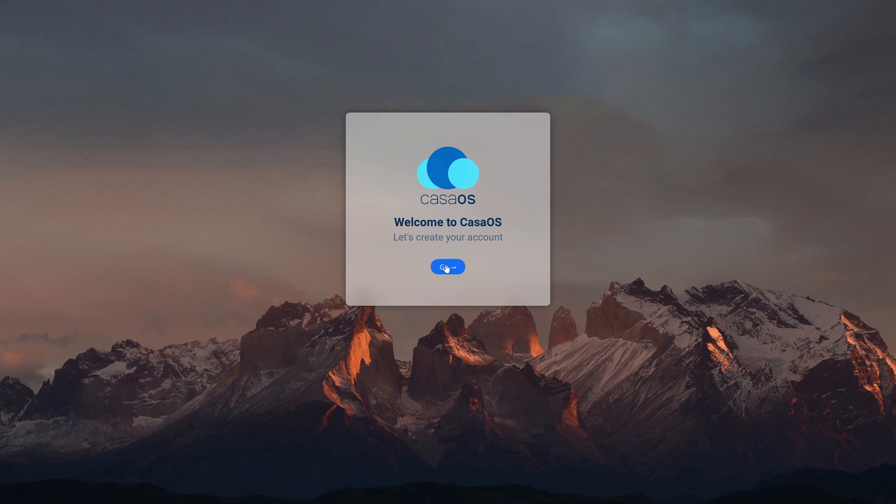
Step: Create the CasaOS account with the entered username and password
left_click(447, 266)
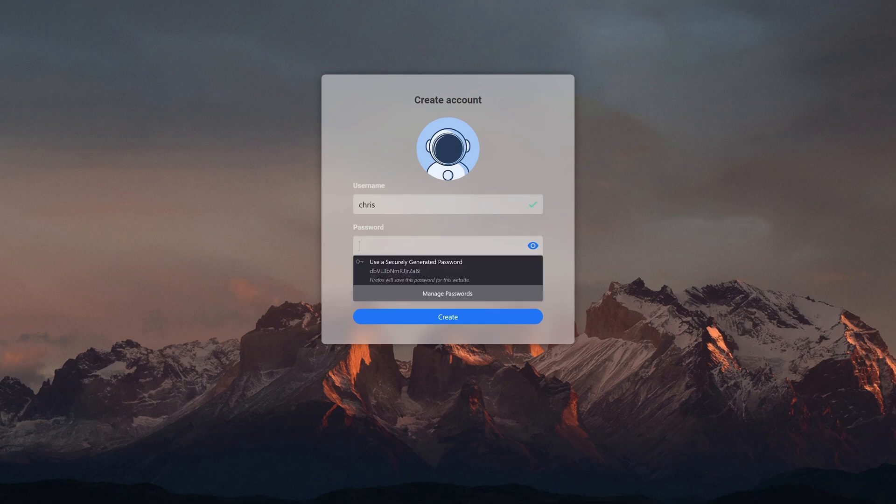
left_click(447, 316)
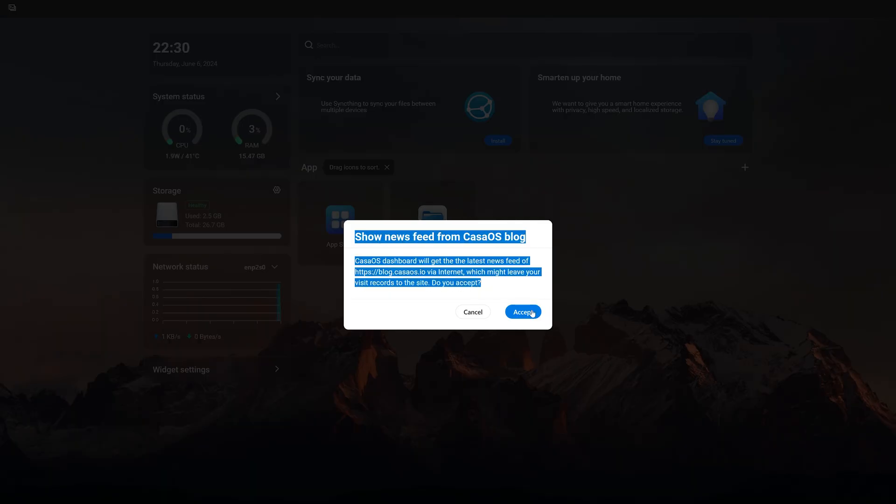
Step: Accept the blog news feed prompt and reach the system settings
left_click(521, 312)
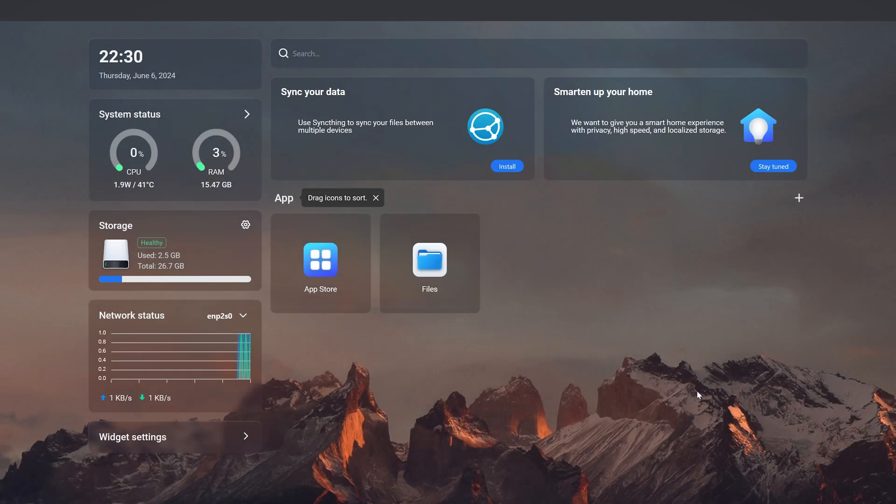
mouse_move(557, 391)
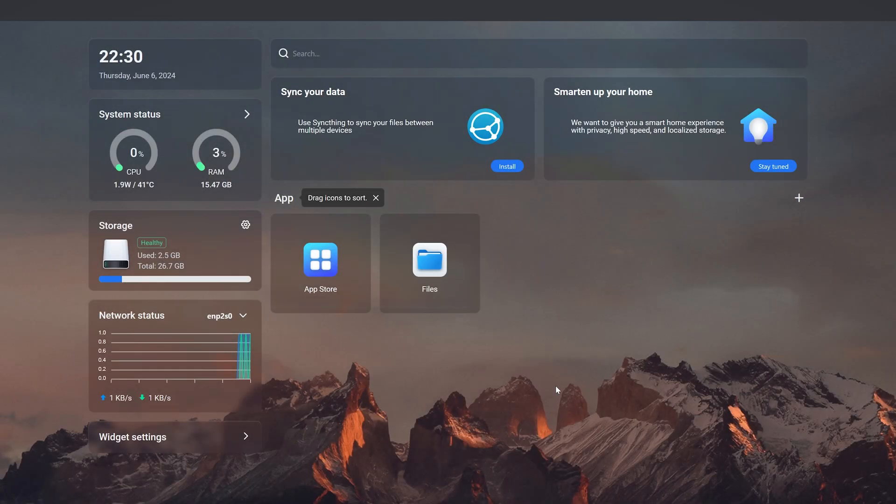
left_click(137, 56)
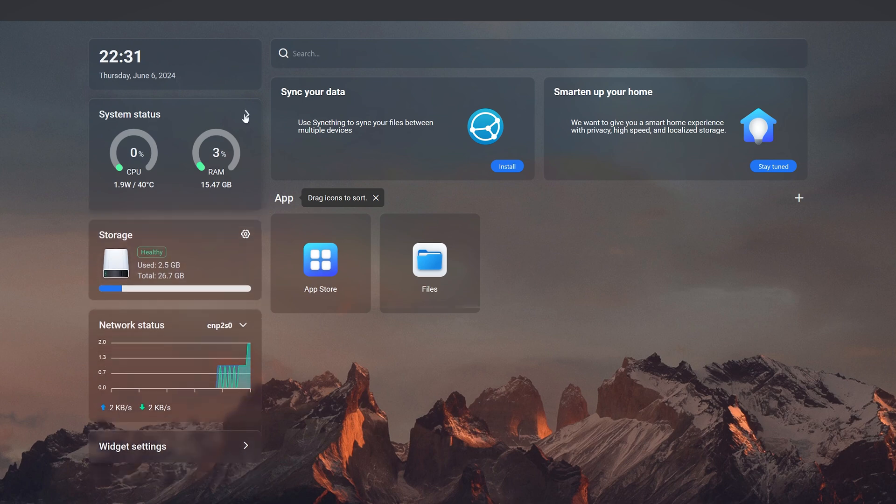
left_click(246, 114)
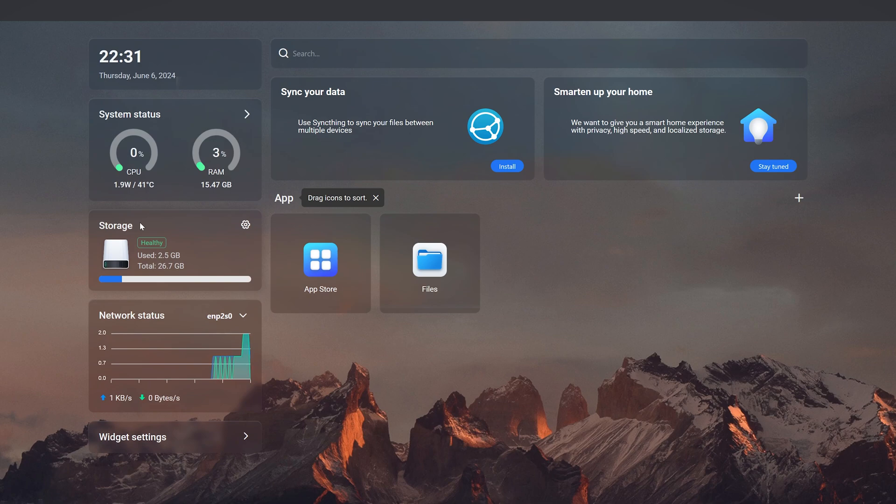
Step: Review Storage Manager and the Drive tab showing the healthy 29 GB system drive, then close it
left_click(246, 224)
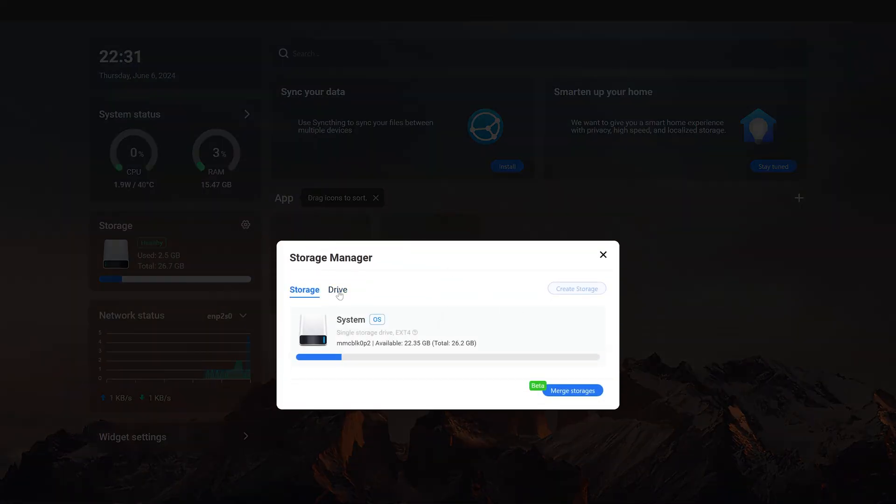
left_click(337, 289)
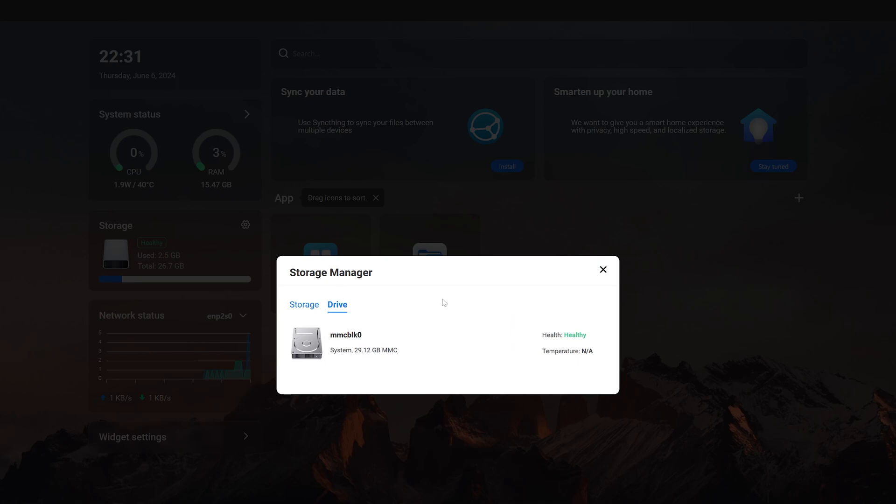
left_click(602, 269)
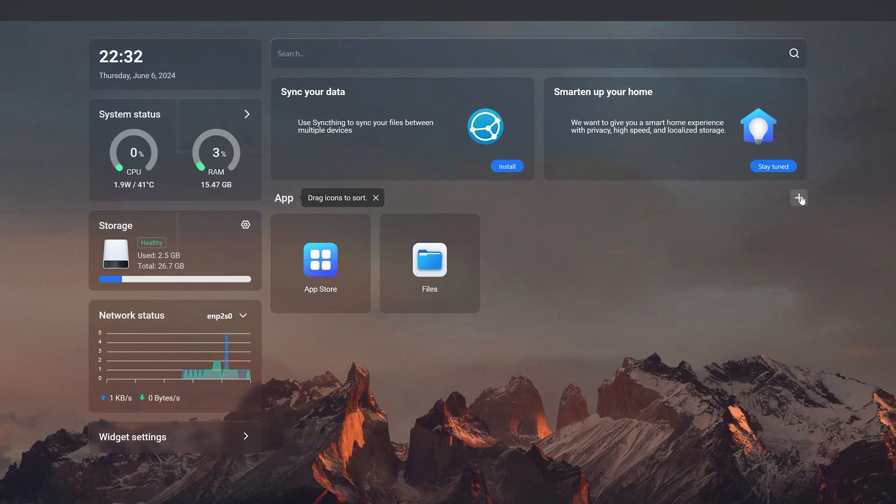
Step: Add external link tiles for google and test.com to the dashboard apps
left_click(799, 197)
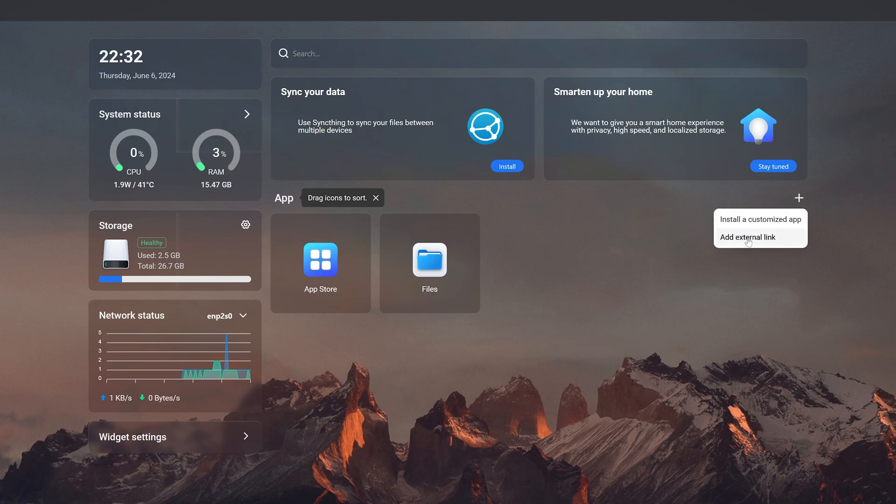
left_click(746, 236)
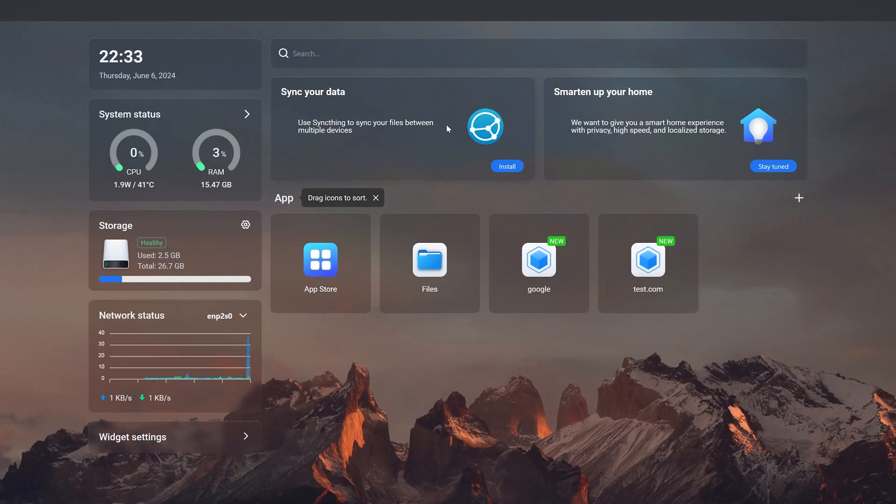
mouse_move(506, 166)
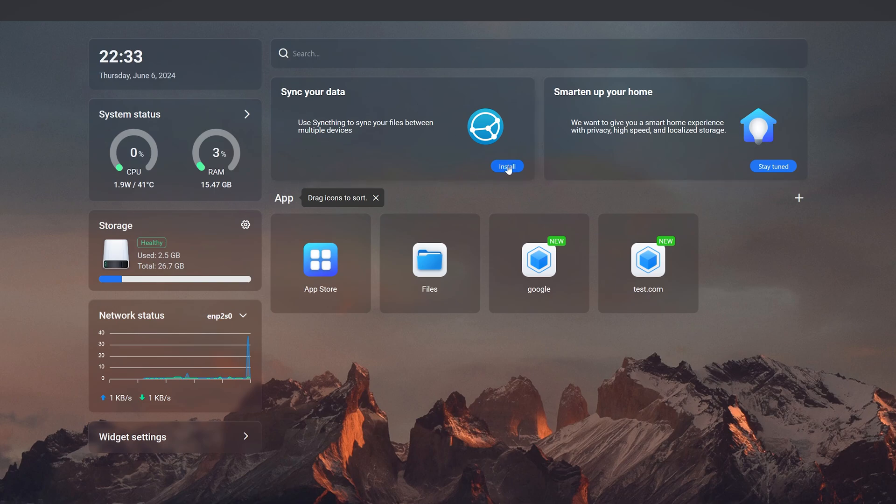
left_click(320, 261)
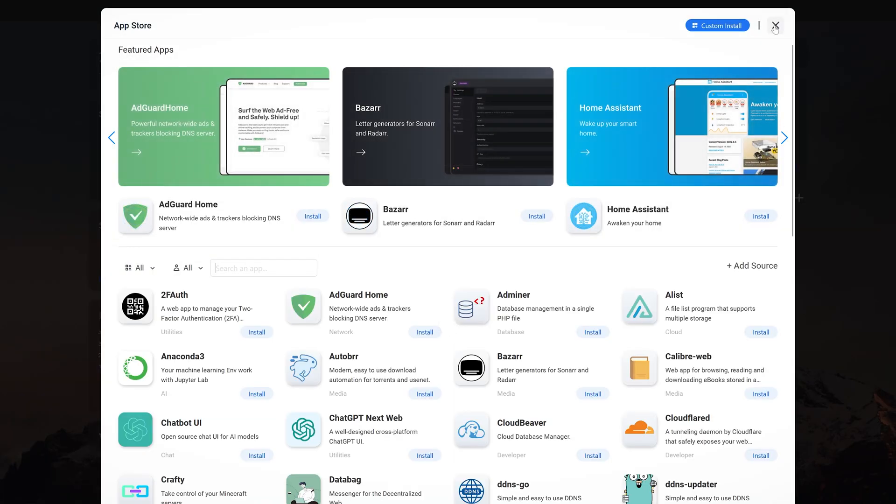
left_click(784, 137)
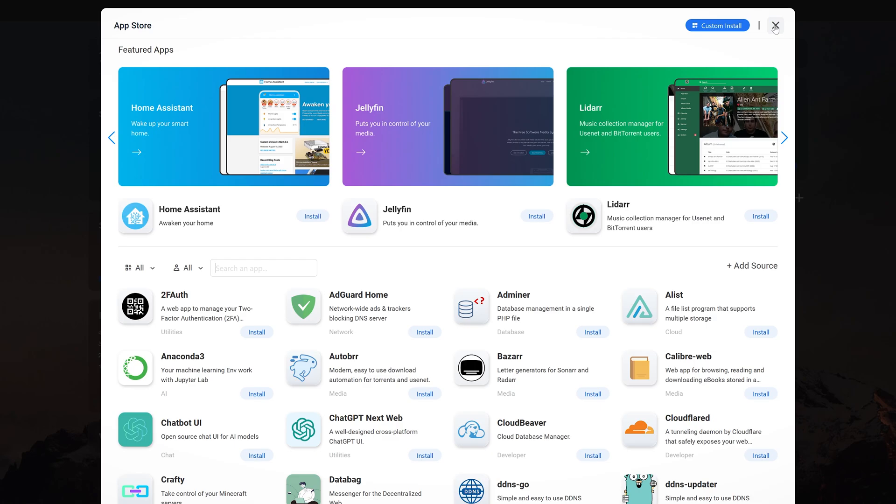
left_click(775, 26)
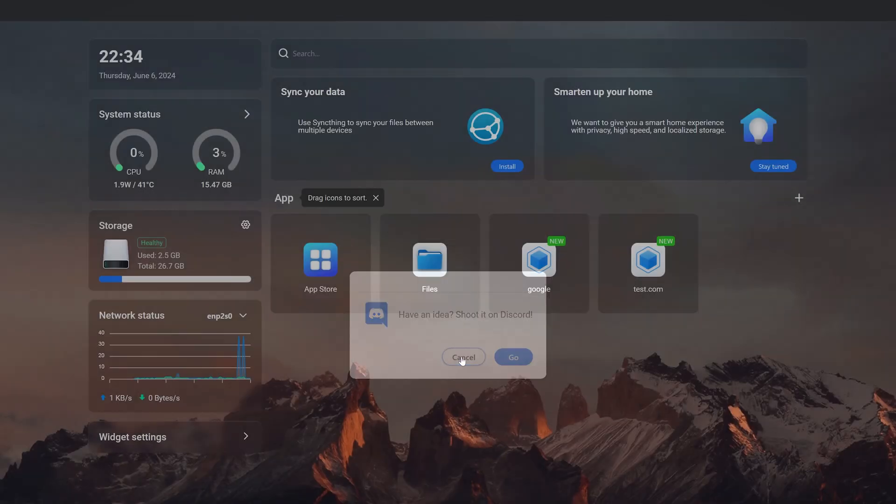
left_click(463, 356)
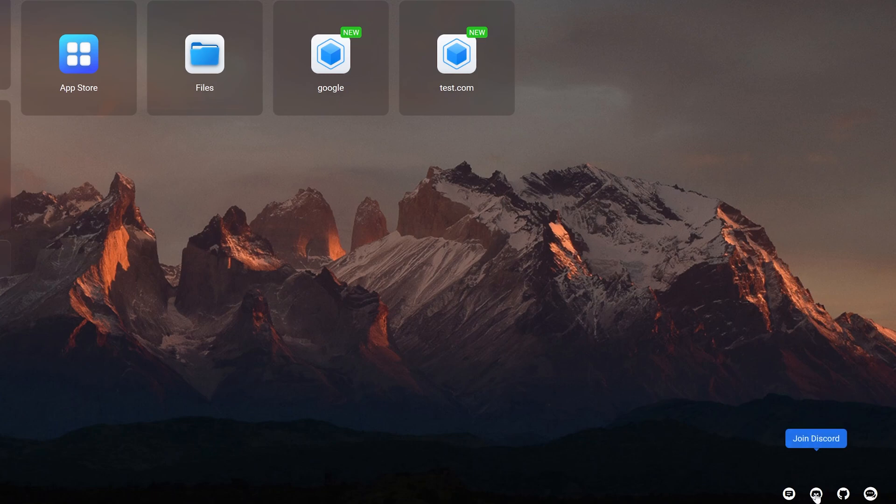
mouse_move(869, 493)
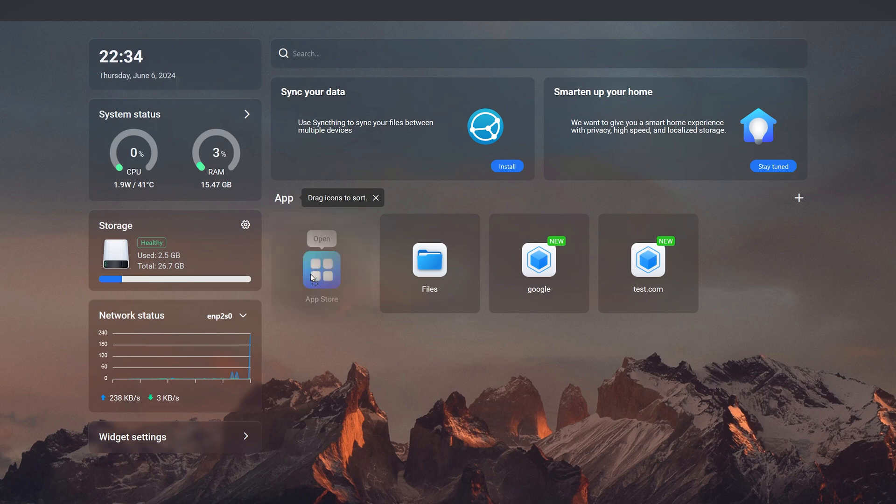
Step: Delete the google and test.com link tiles from the dashboard
left_click(798, 198)
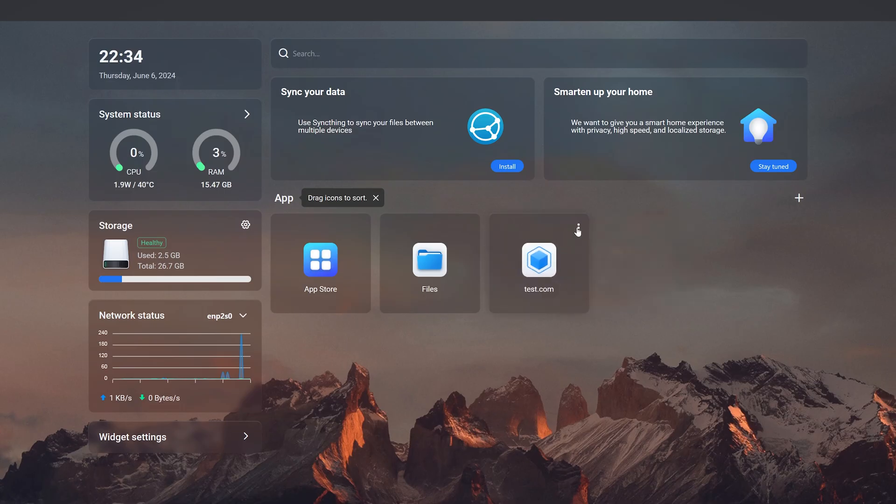
left_click(577, 230)
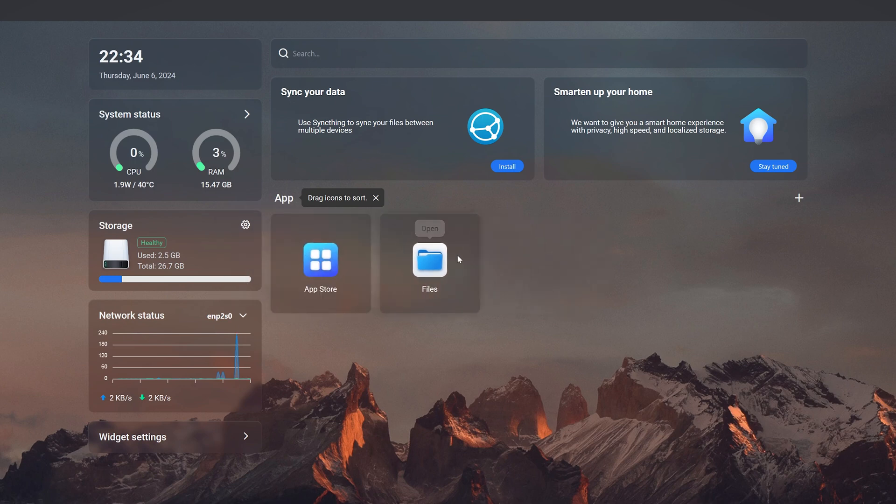
mouse_move(575, 318)
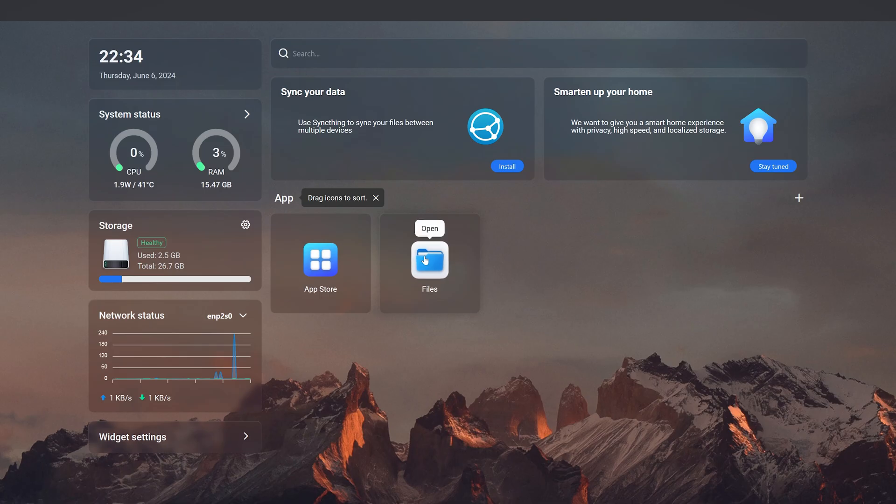
Step: Browse Root and srv, then open the Media > Movies folder
left_click(429, 260)
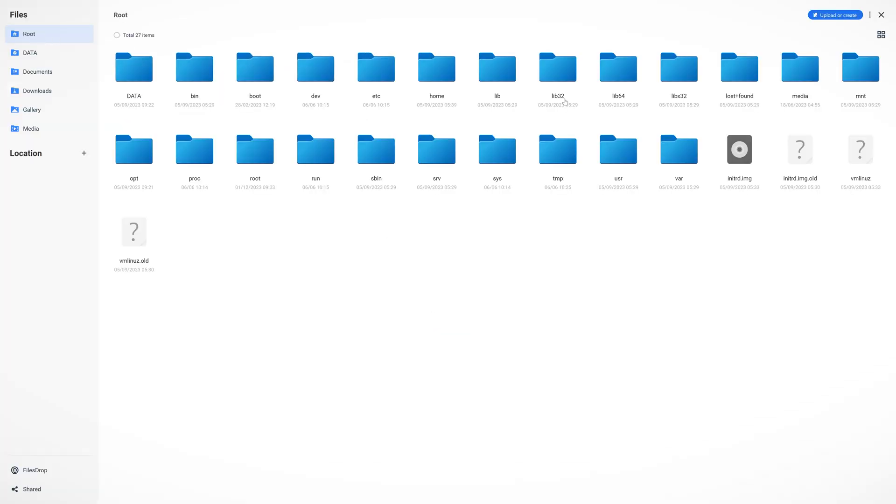
mouse_move(447, 176)
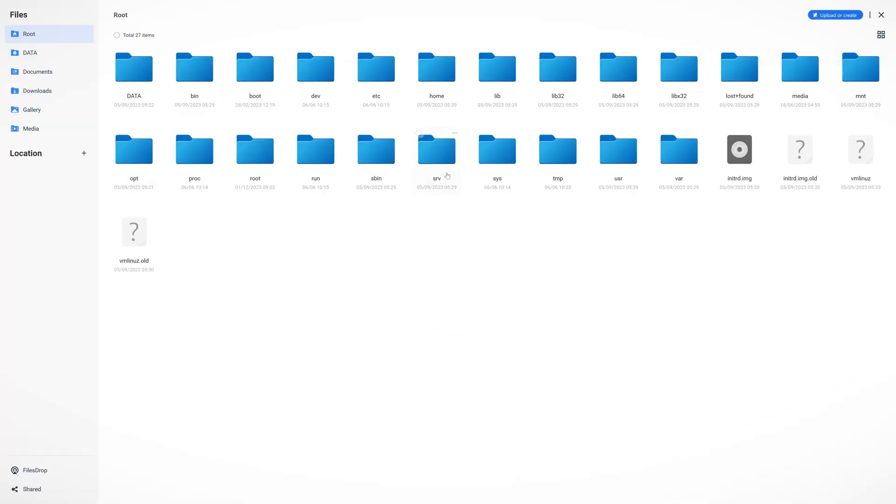
double_click(133, 67)
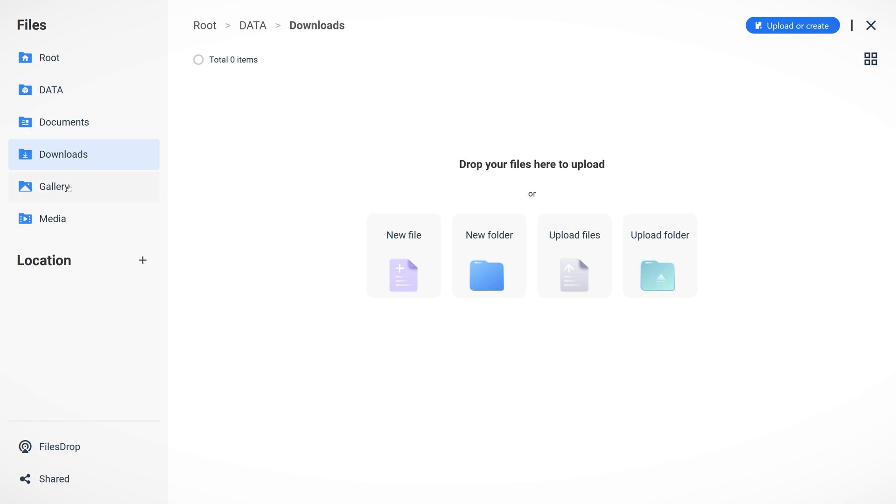
left_click(52, 219)
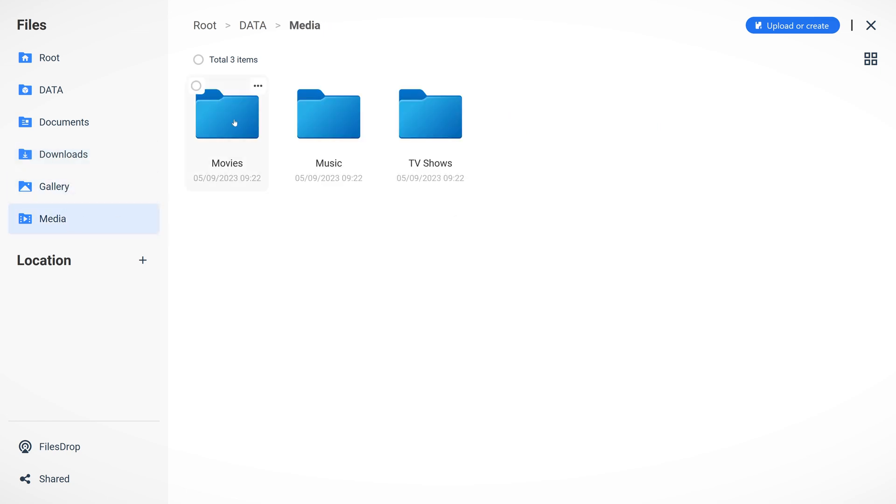
double_click(227, 116)
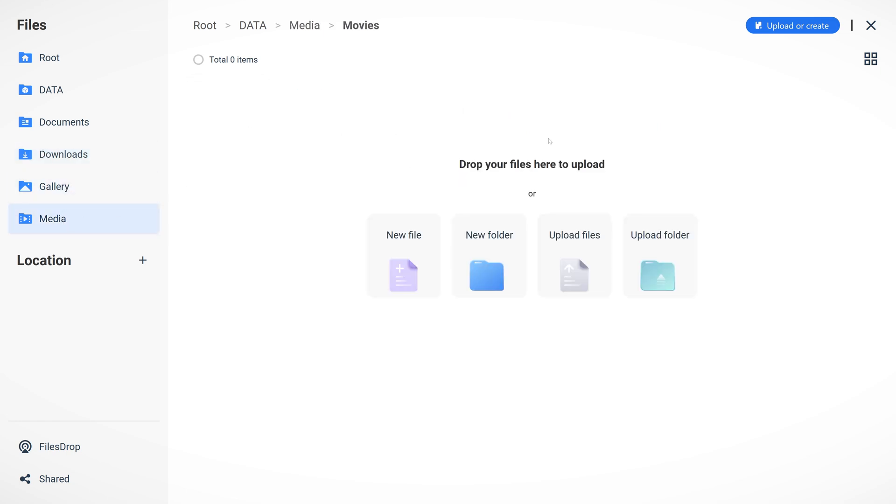
Step: Show the options for adding a storage location, then switch to the FilesDrop page
left_click(142, 261)
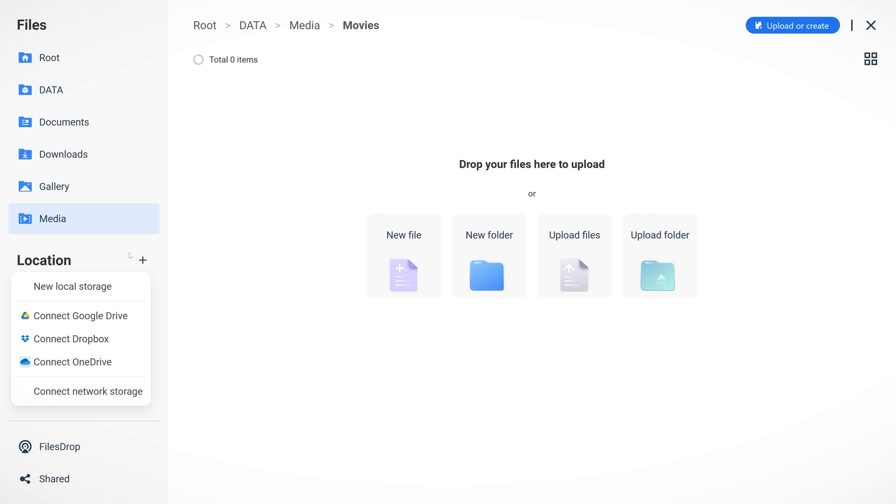
mouse_move(71, 338)
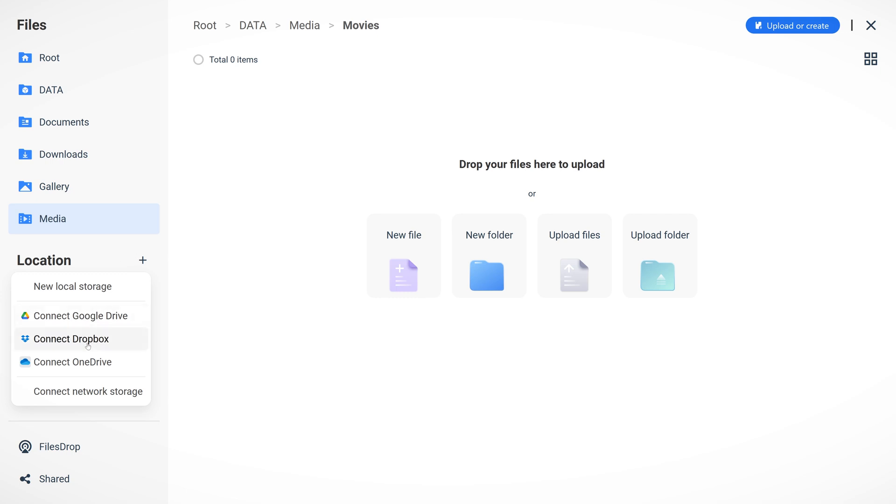
mouse_move(72, 363)
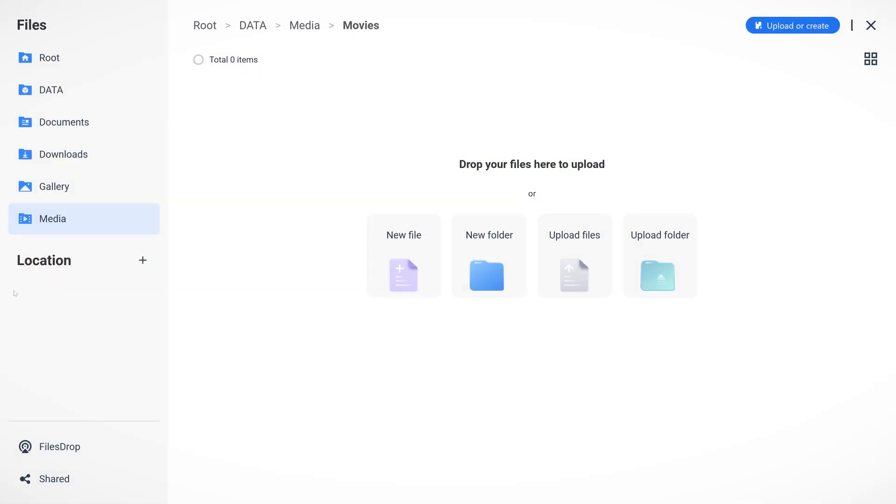
left_click(142, 260)
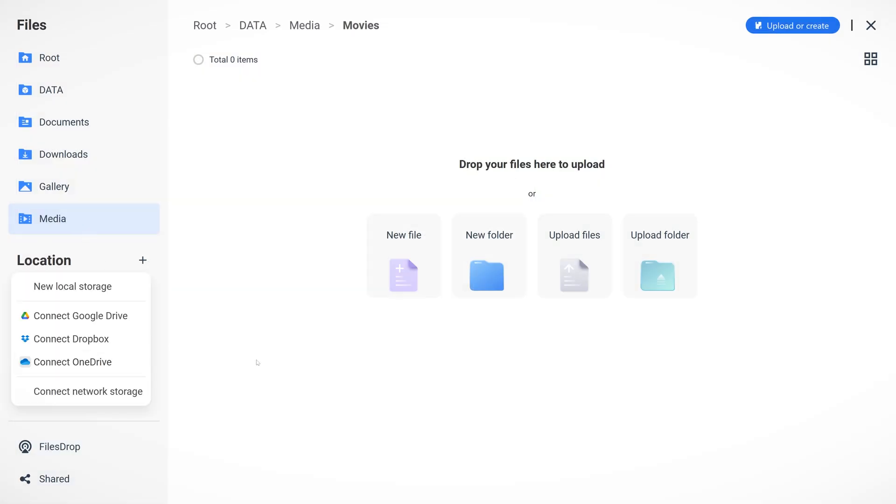
left_click(59, 446)
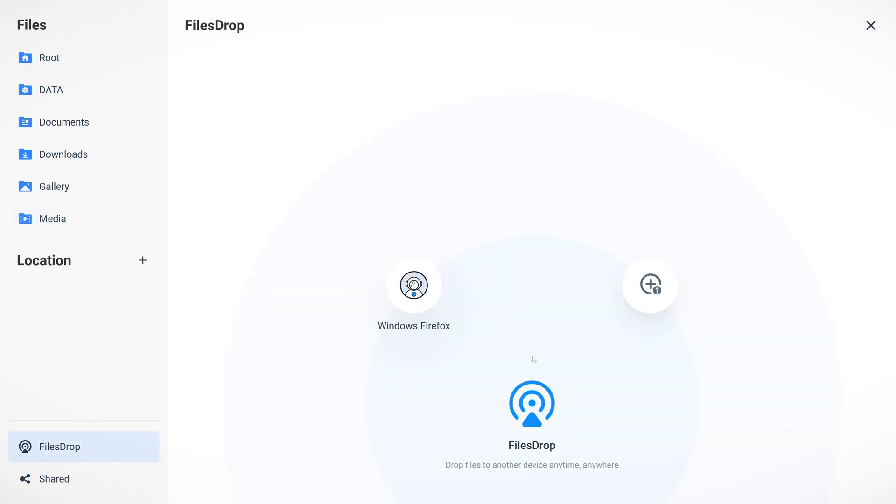
Step: View the Shared folders page, then close the Files app
left_click(54, 479)
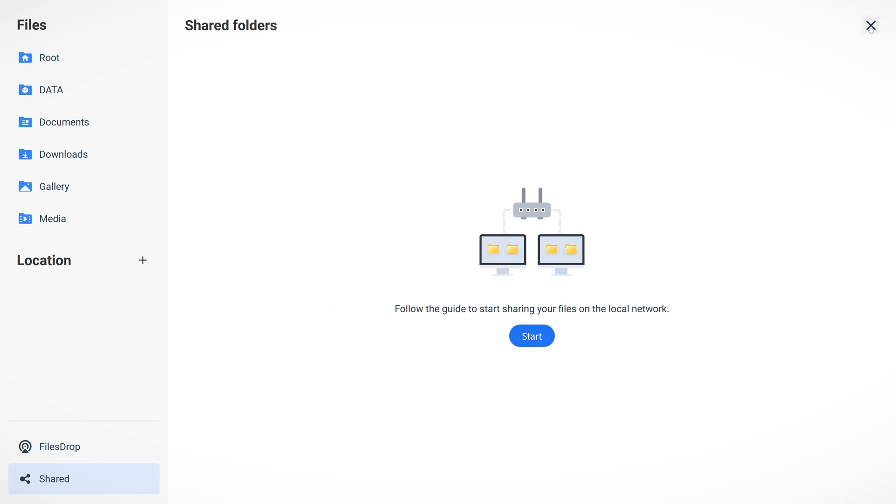
left_click(870, 26)
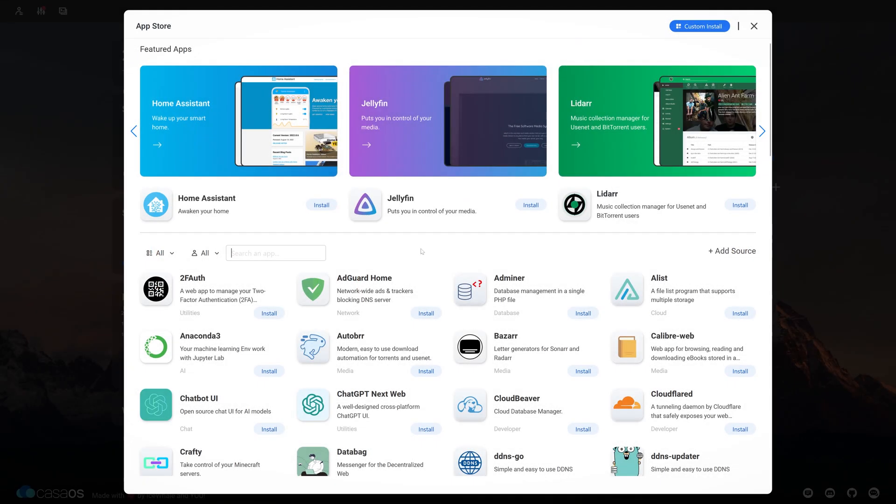
Step: Install AdGuard Home from the App Store, letting it continue in the background
scroll("down", 3)
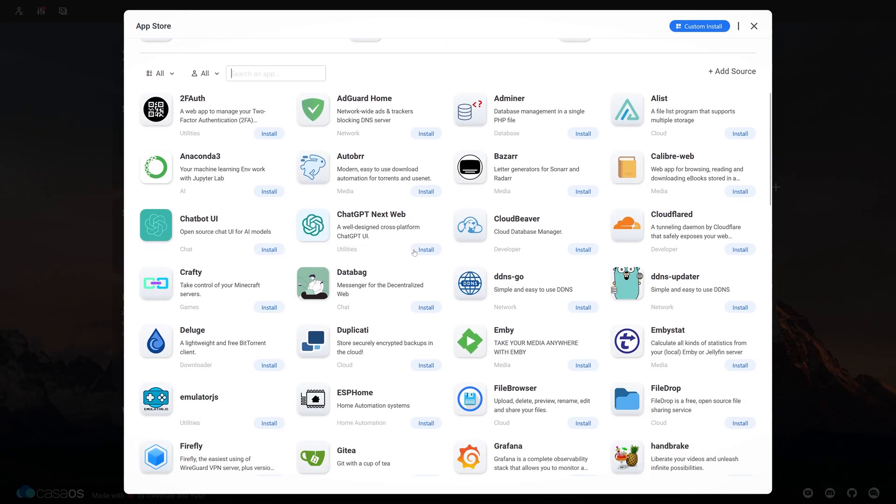
scroll("up", 3)
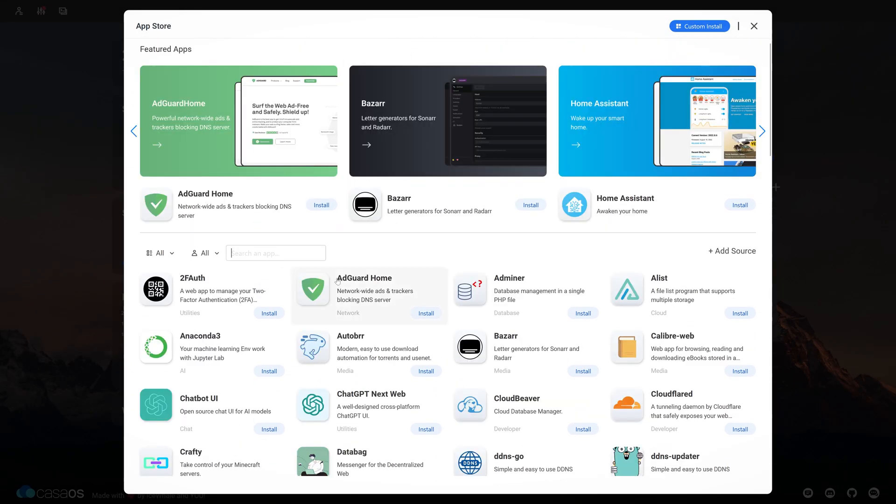
left_click(425, 314)
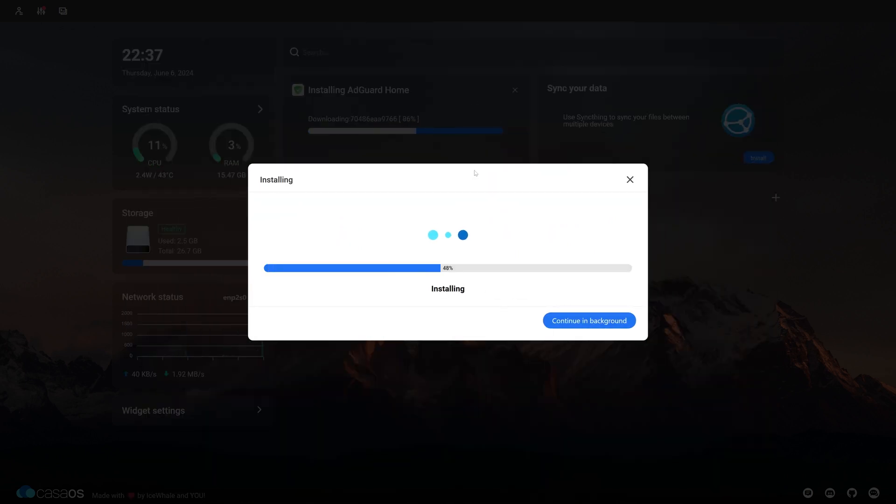
left_click(589, 321)
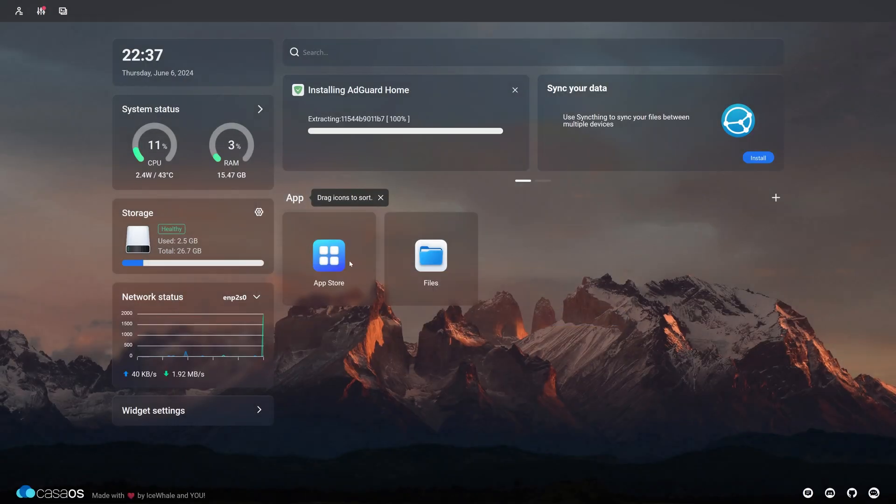
Step: Reopen the App Store catalogue and focus its search box
left_click(328, 256)
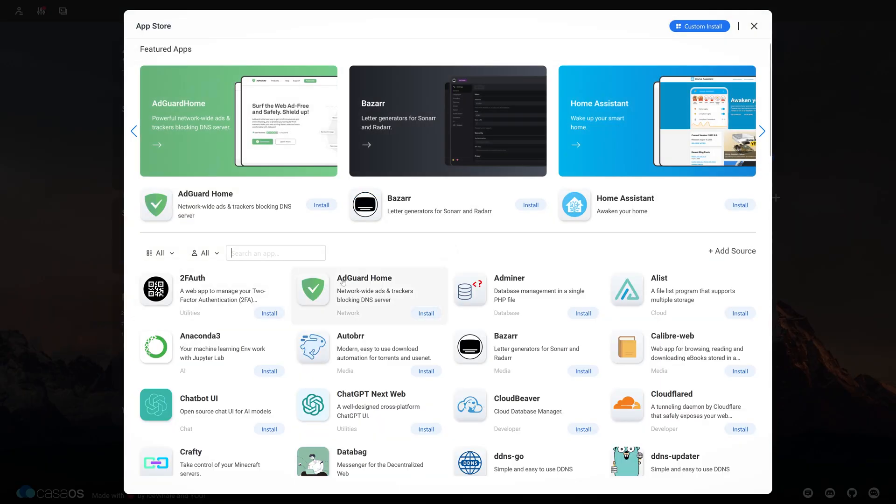
left_click(762, 131)
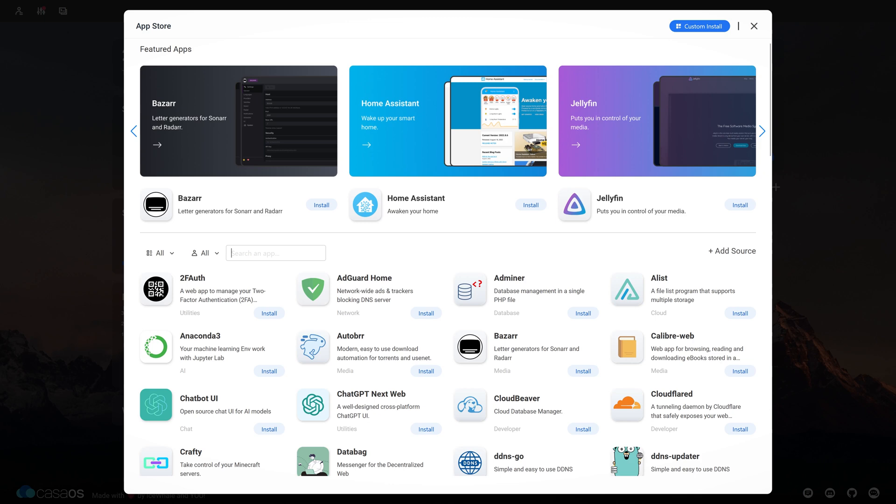
Step: Search 'pi', install Pi-hole, acknowledge the password tip and continue in background
type("pi")
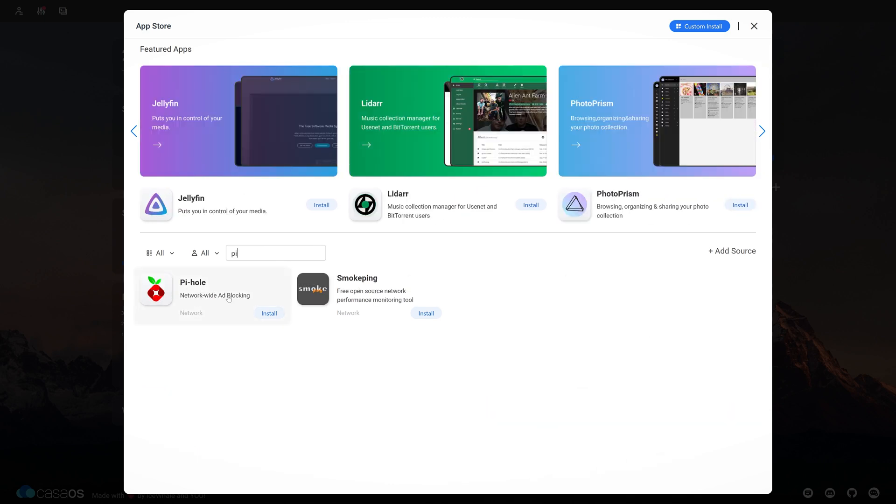
left_click(192, 282)
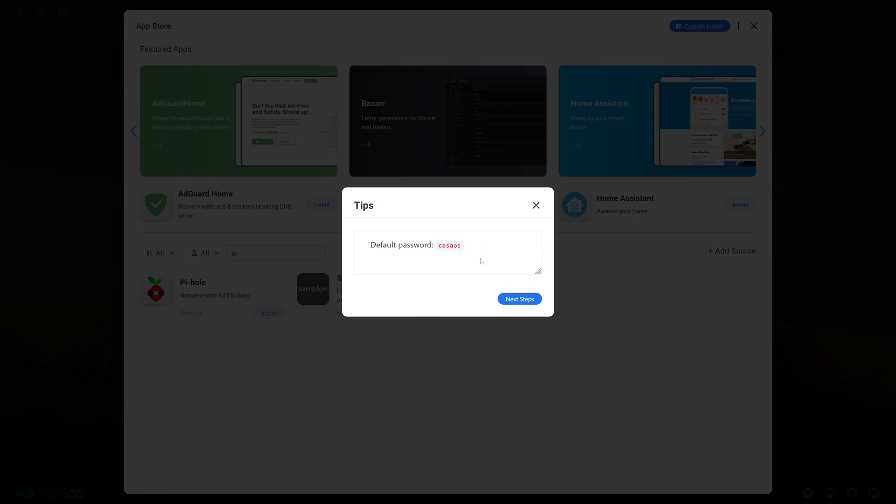
left_click(518, 298)
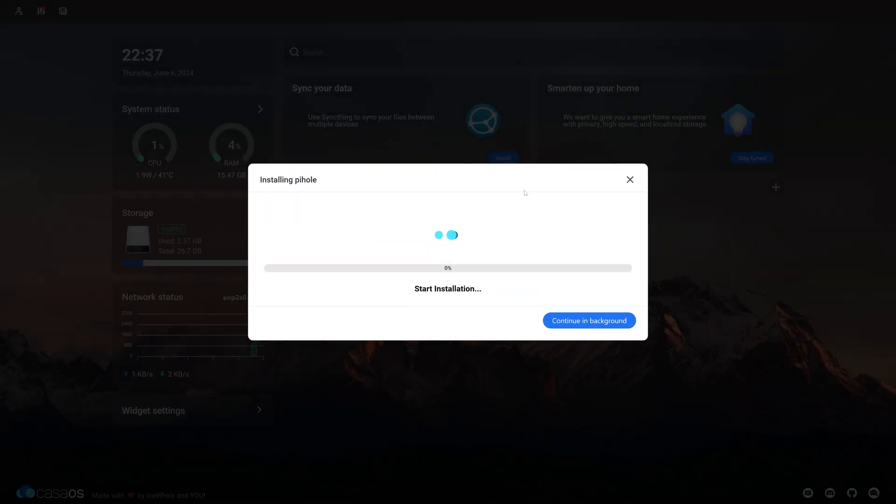
left_click(588, 320)
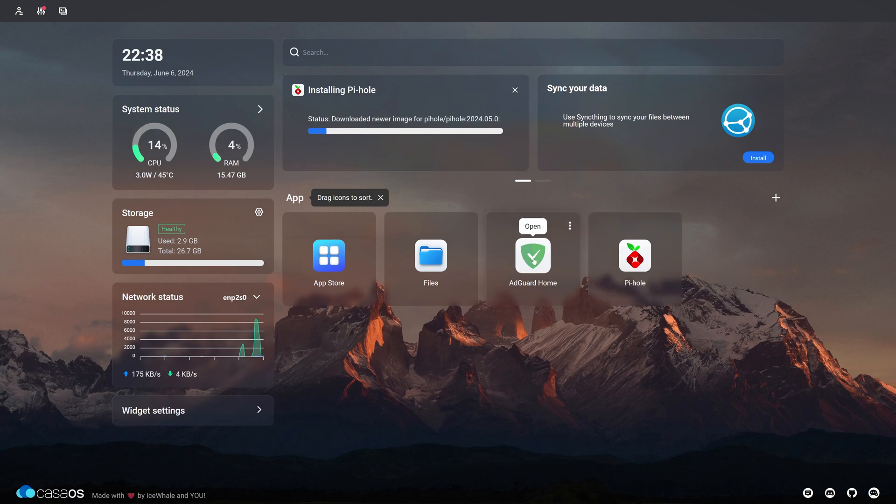
Step: Launch AdGuard Home and begin its Get Started setup
left_click(531, 225)
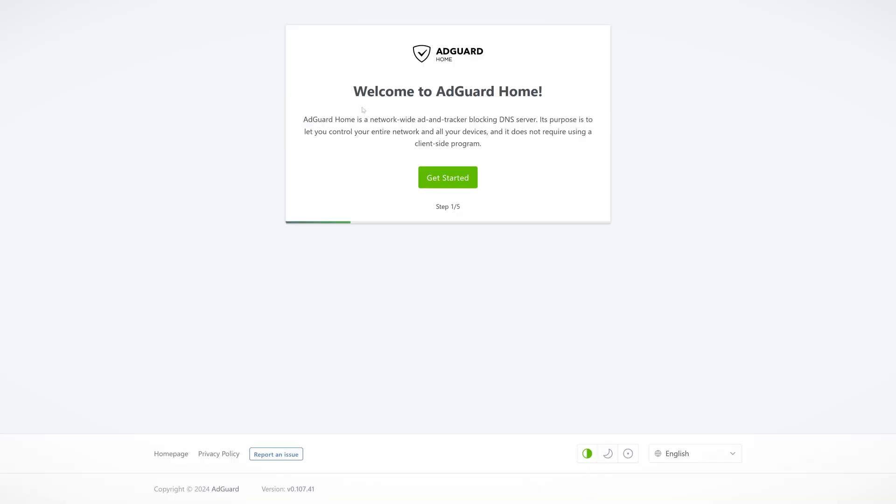
left_click(447, 177)
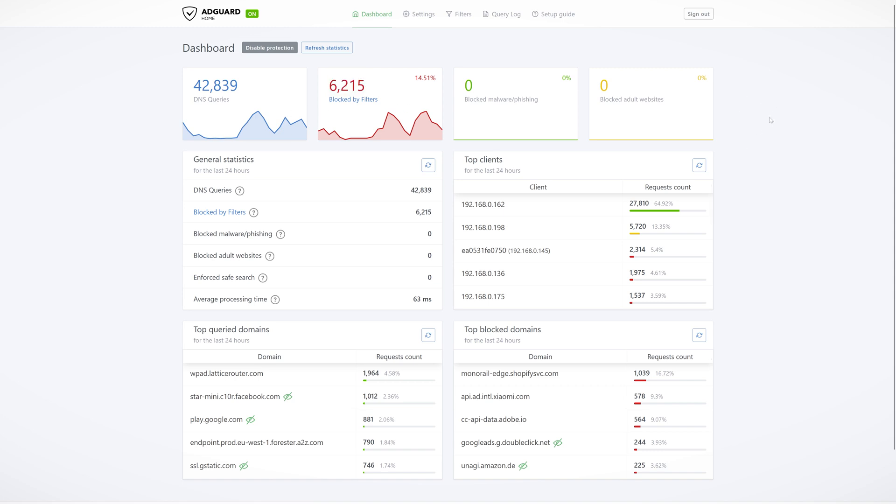
Step: View the DNS blocklists under Filters, then return to the dashboard
left_click(462, 14)
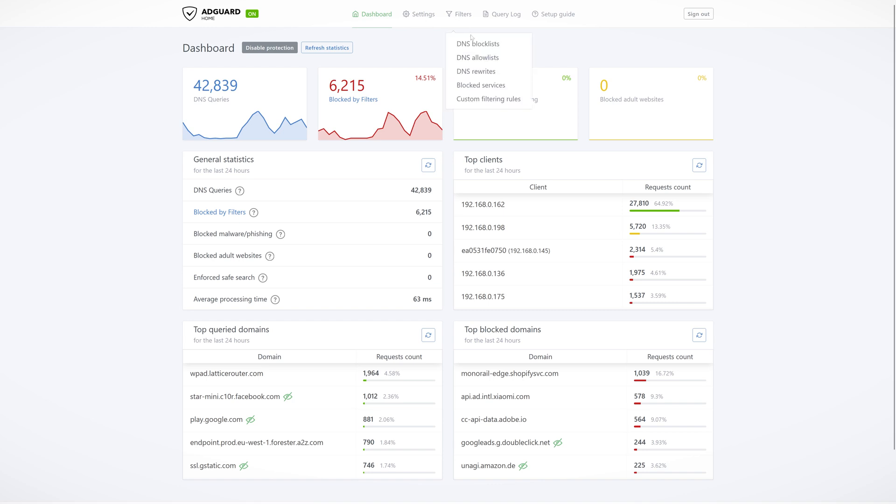
mouse_move(478, 44)
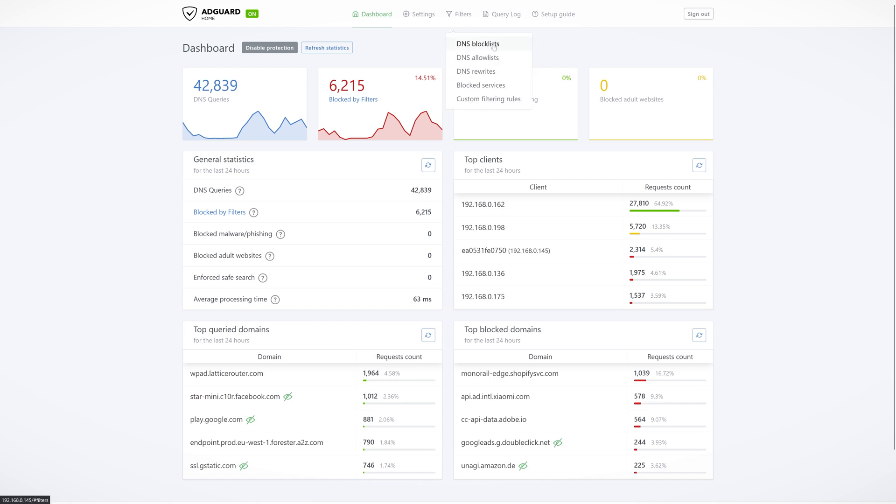
left_click(477, 43)
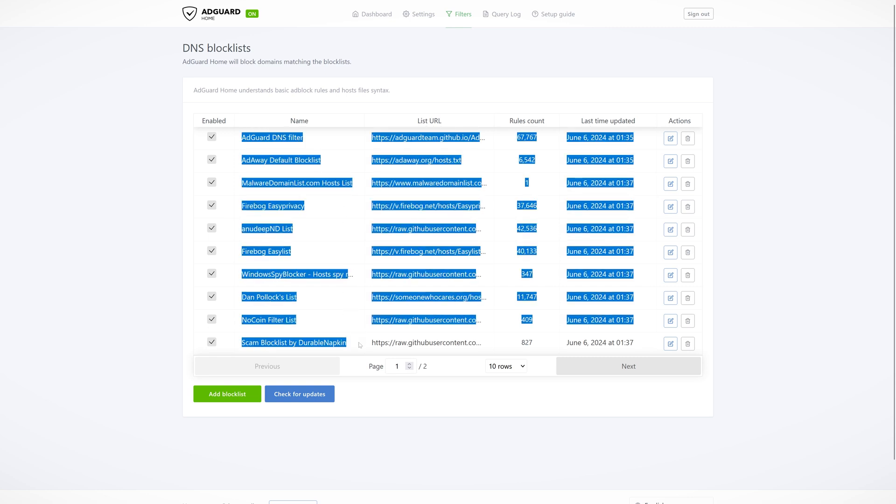
left_click(628, 366)
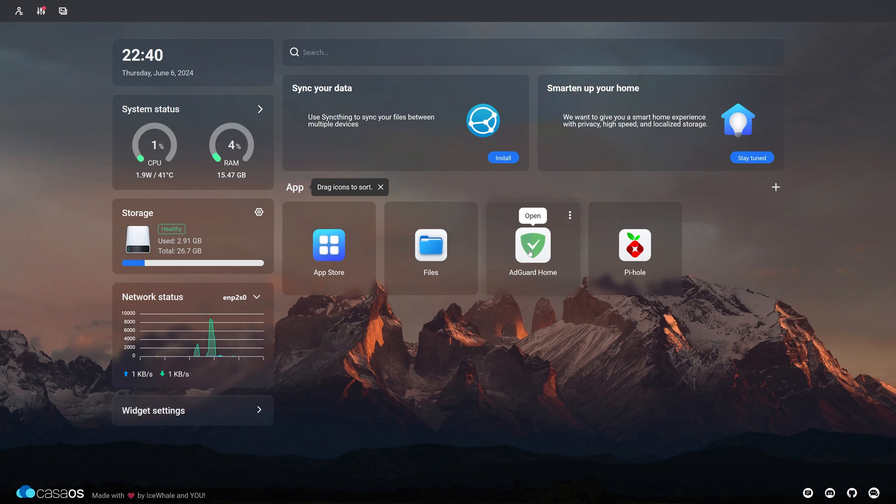
Step: Find Home Assistant in the App Store by searching 'home' and view its details page
left_click(328, 246)
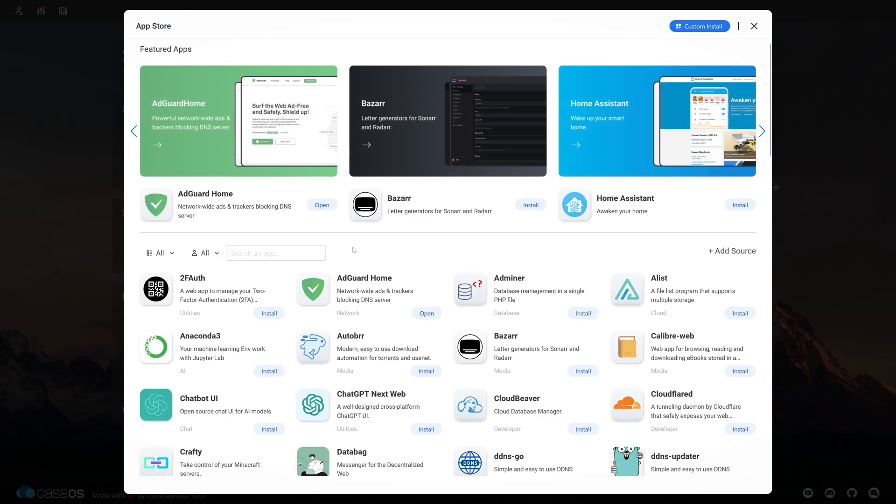
left_click(762, 131)
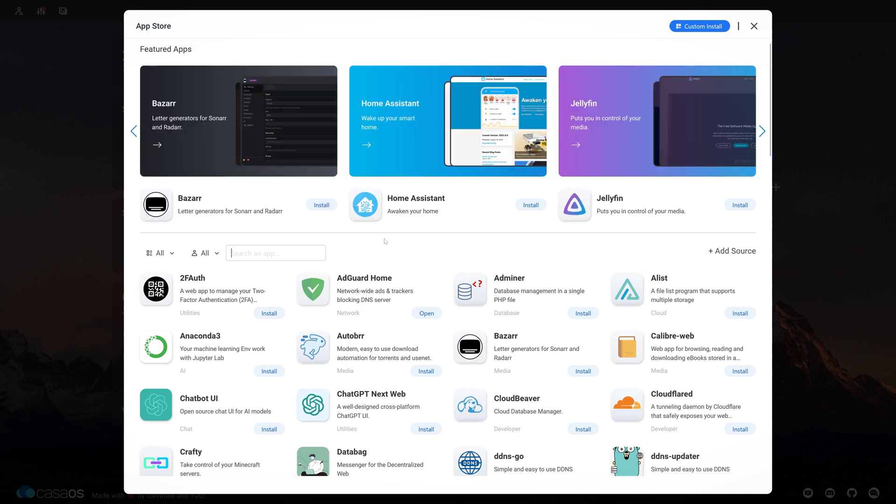
type("home")
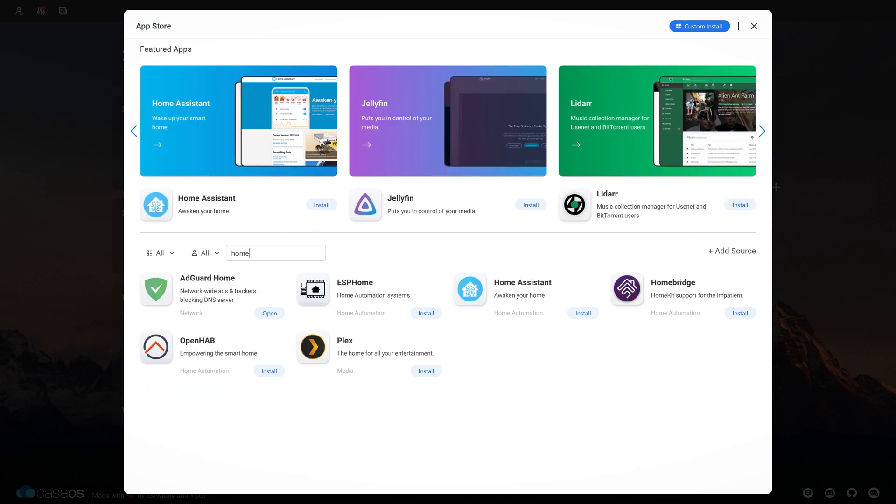
left_click(522, 282)
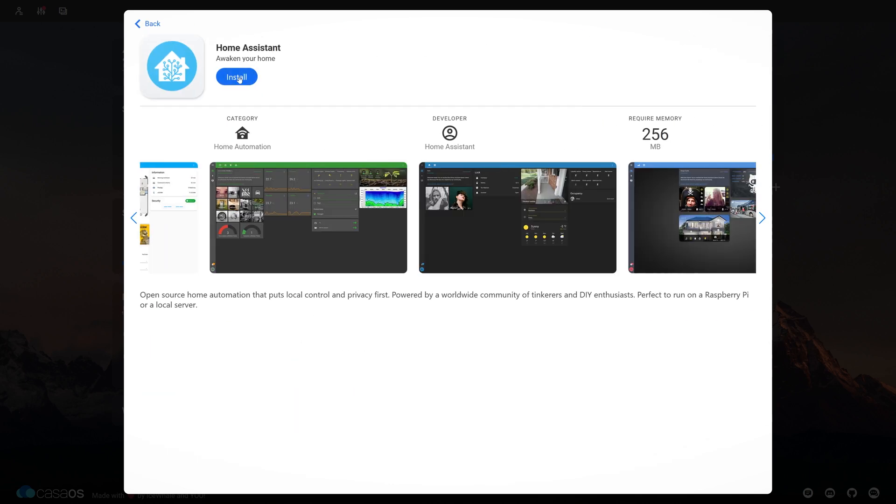
Step: Install Home Assistant and let the download continue in the background on the dashboard
left_click(762, 218)
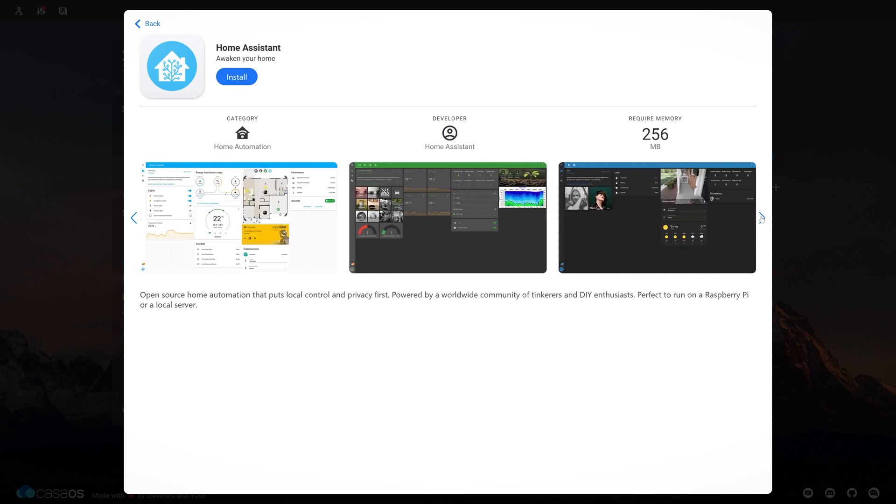
left_click(763, 218)
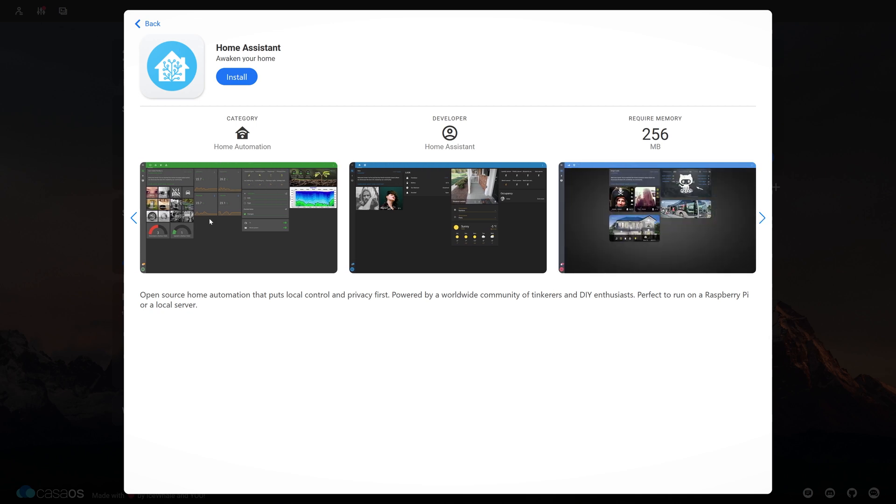
left_click(134, 218)
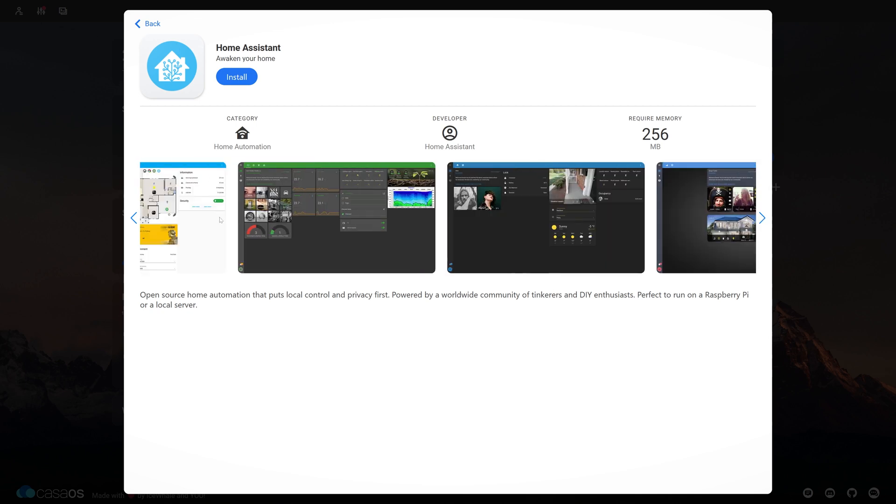
left_click(236, 77)
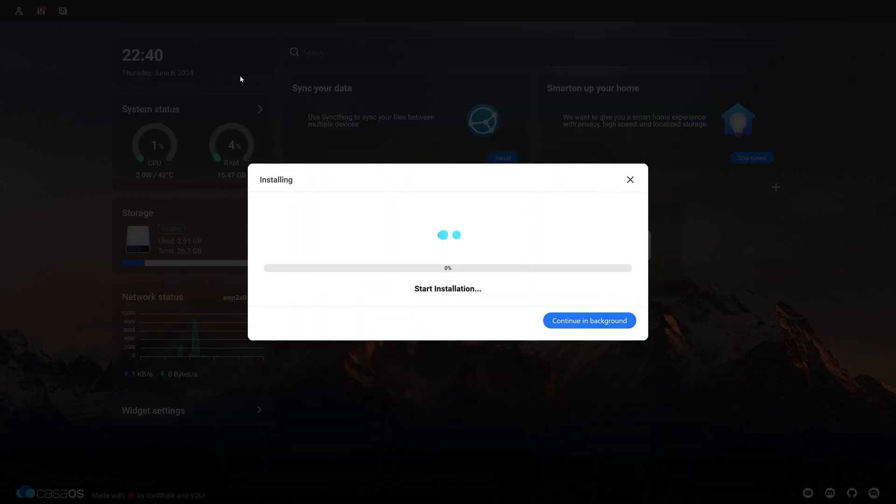
left_click(589, 320)
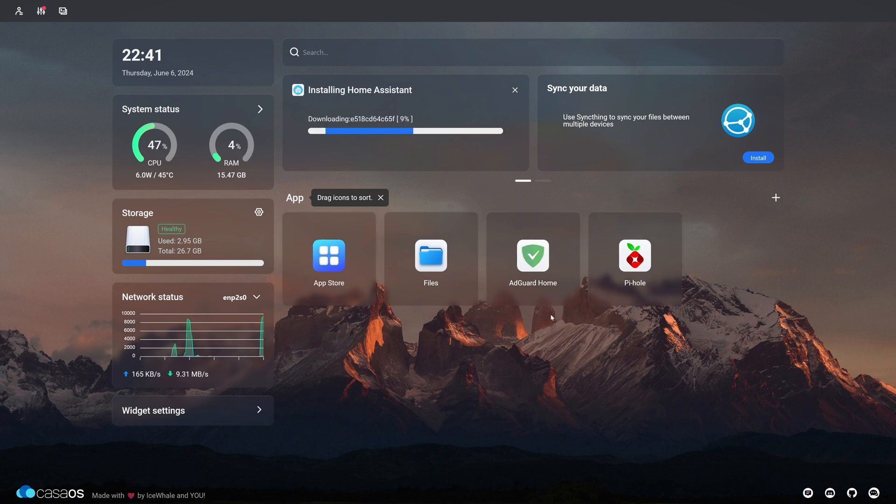
mouse_move(430, 254)
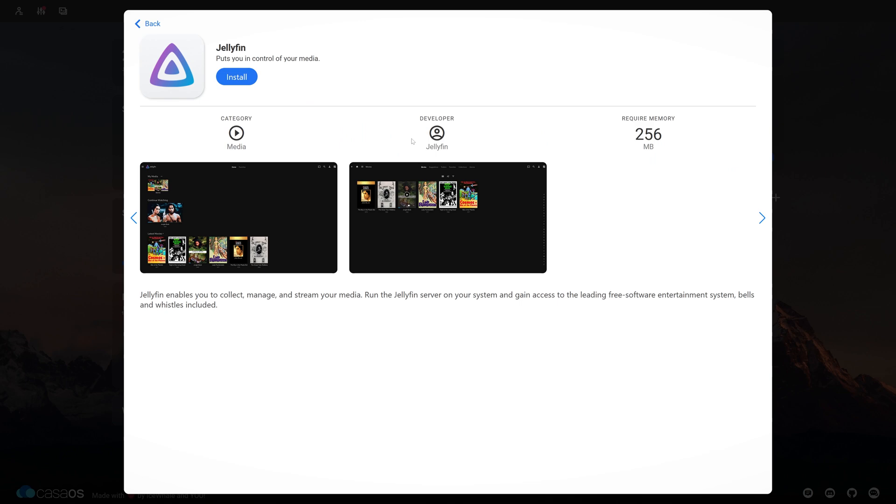
Step: Look over the Jellyfin and ChatGPT Next Web pages, returning to the full app list
left_click(146, 24)
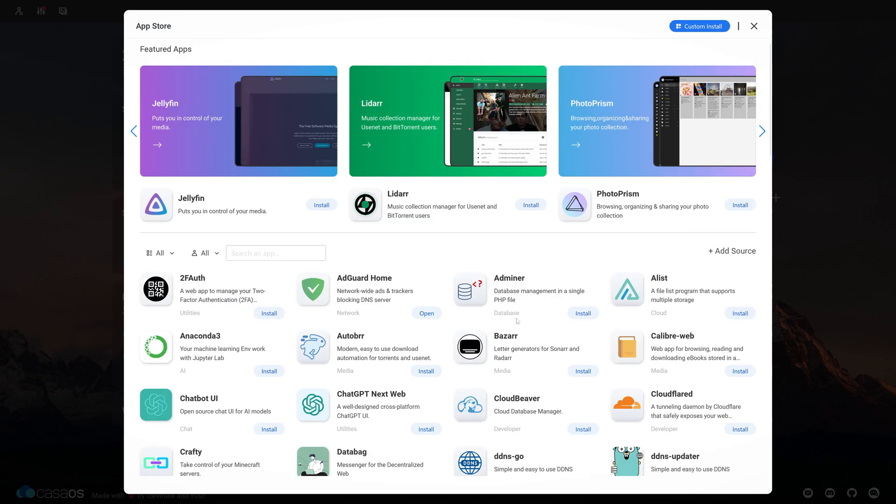
left_click(762, 130)
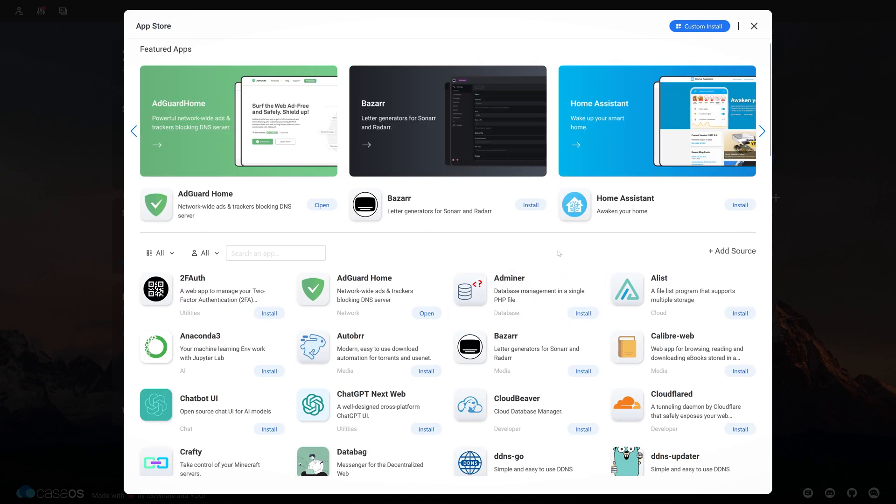
scroll("down", 3)
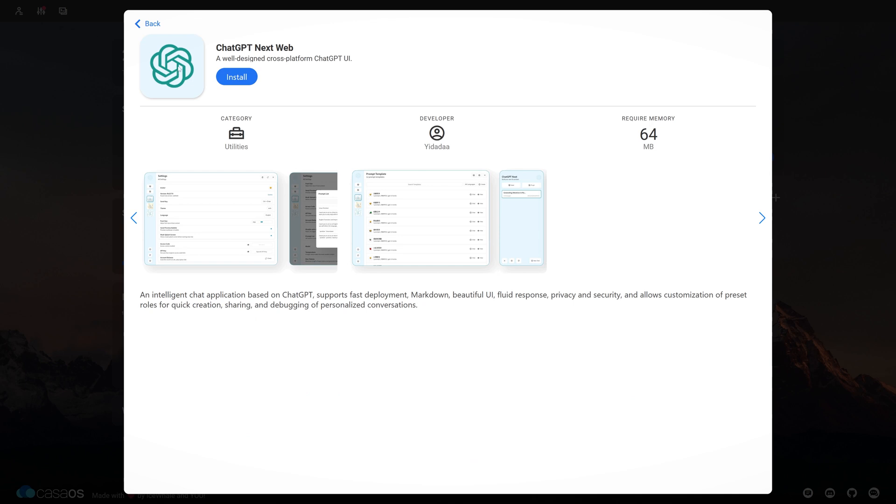
mouse_move(152, 134)
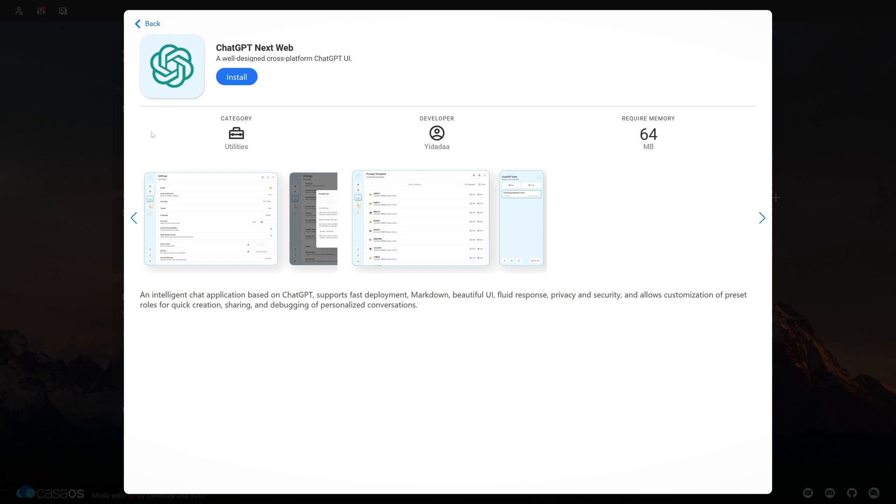
mouse_move(80, 205)
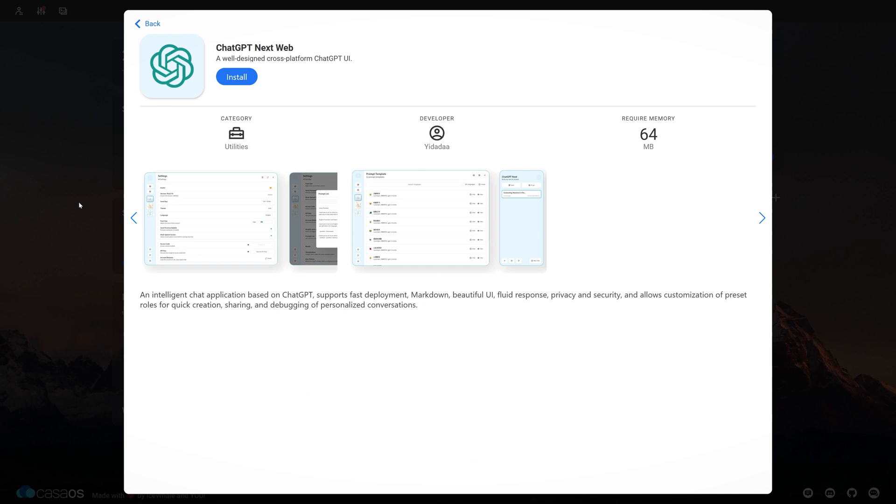
left_click(148, 23)
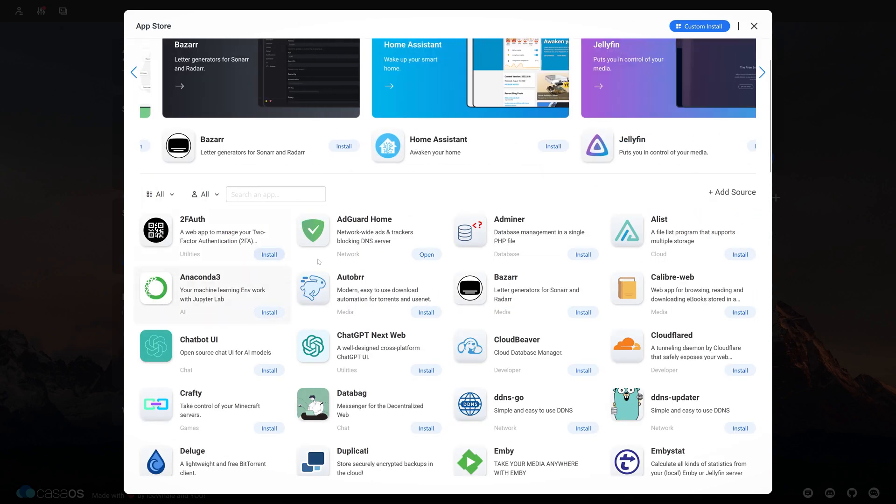
Step: Scroll to the end of the app catalogue and close the App Store back to the dashboard
scroll("down", 3)
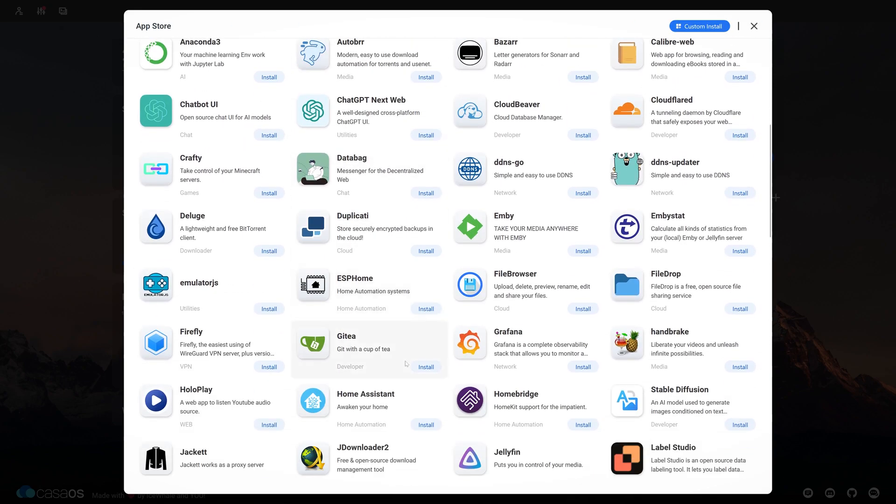
scroll("down", 3)
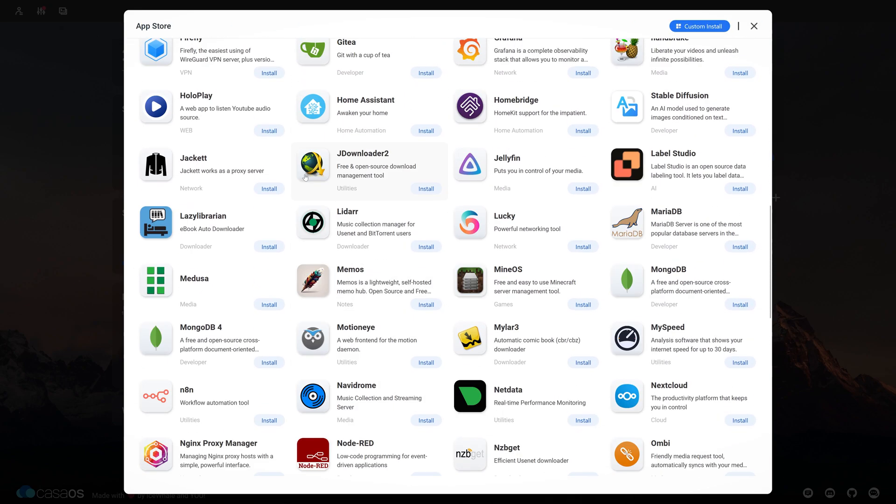
mouse_move(362, 169)
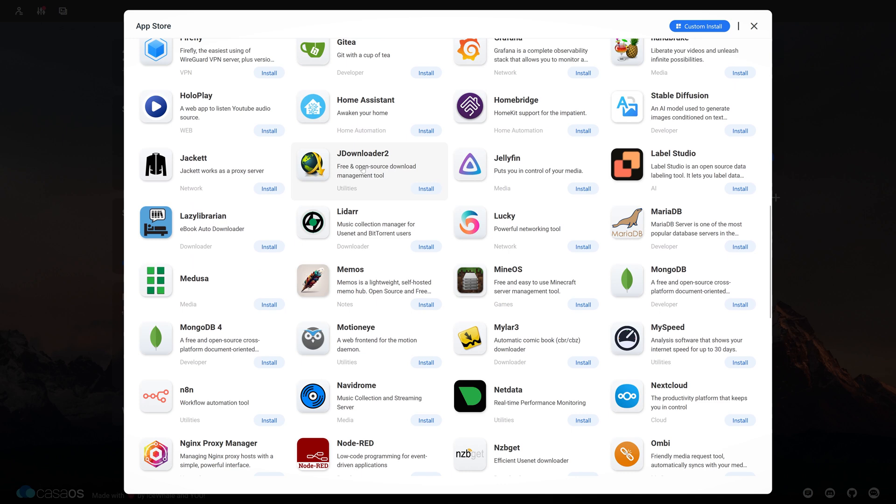
scroll("down", 3)
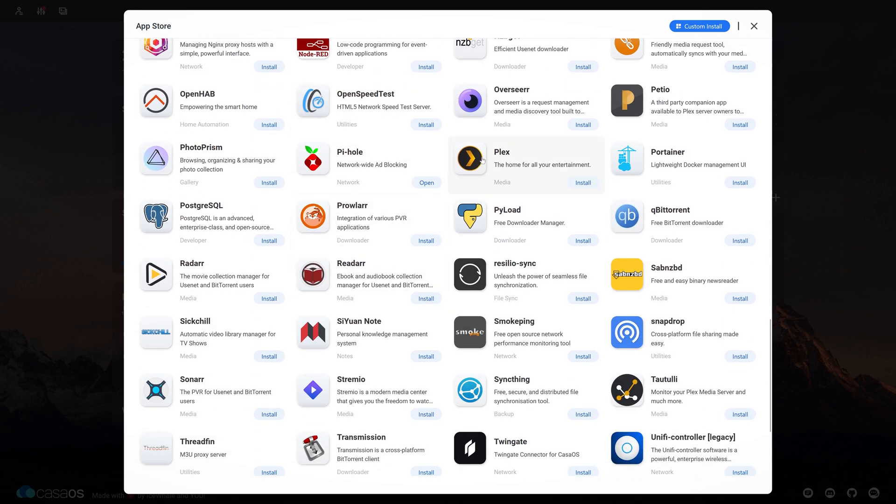
scroll("down", 3)
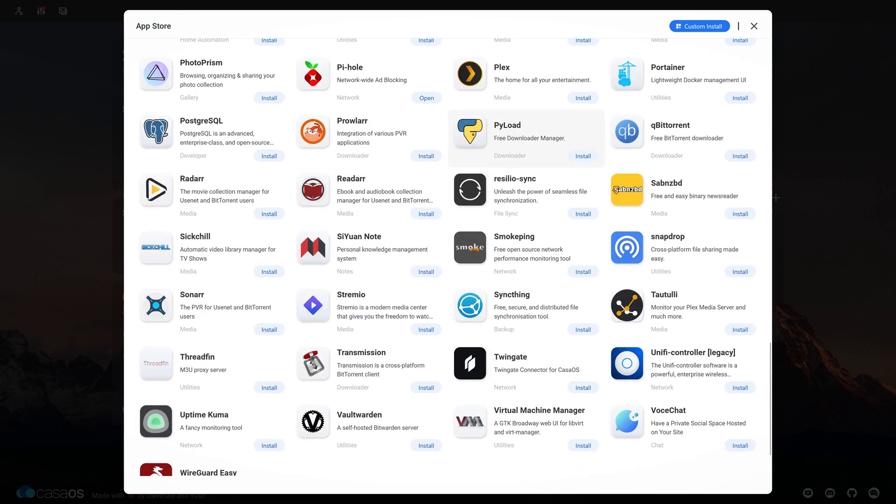
scroll("down", 3)
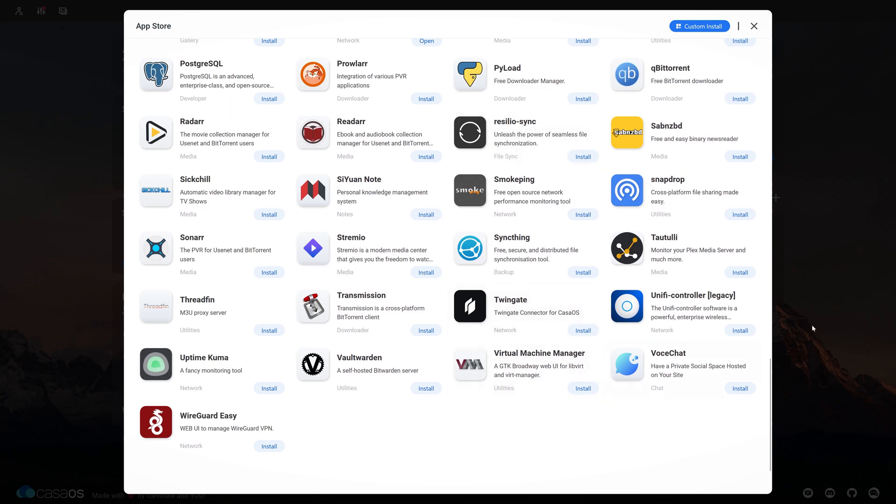
left_click(754, 26)
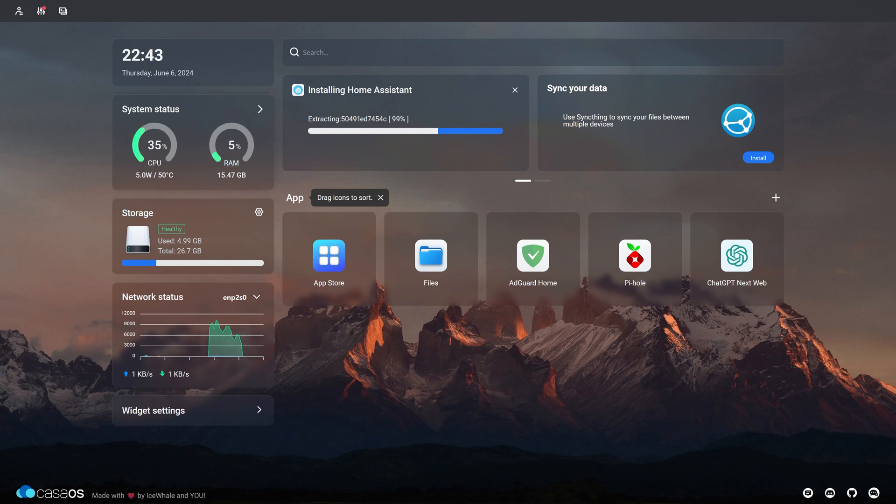
mouse_move(736, 256)
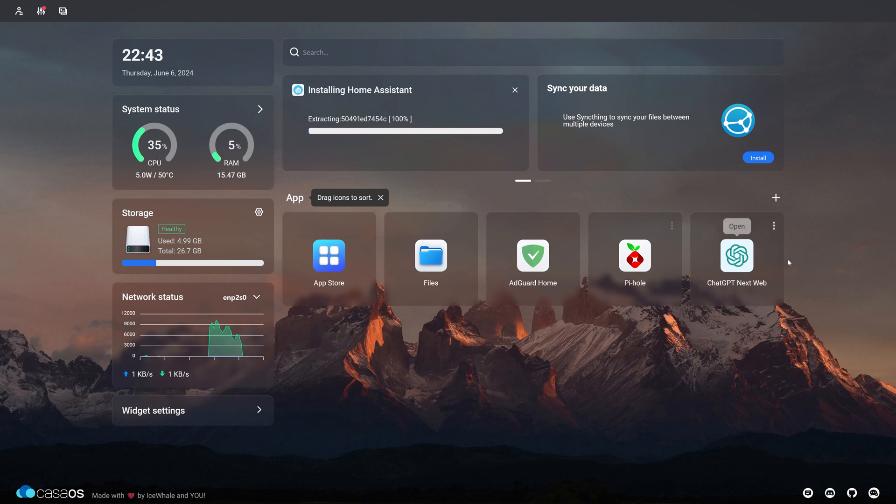